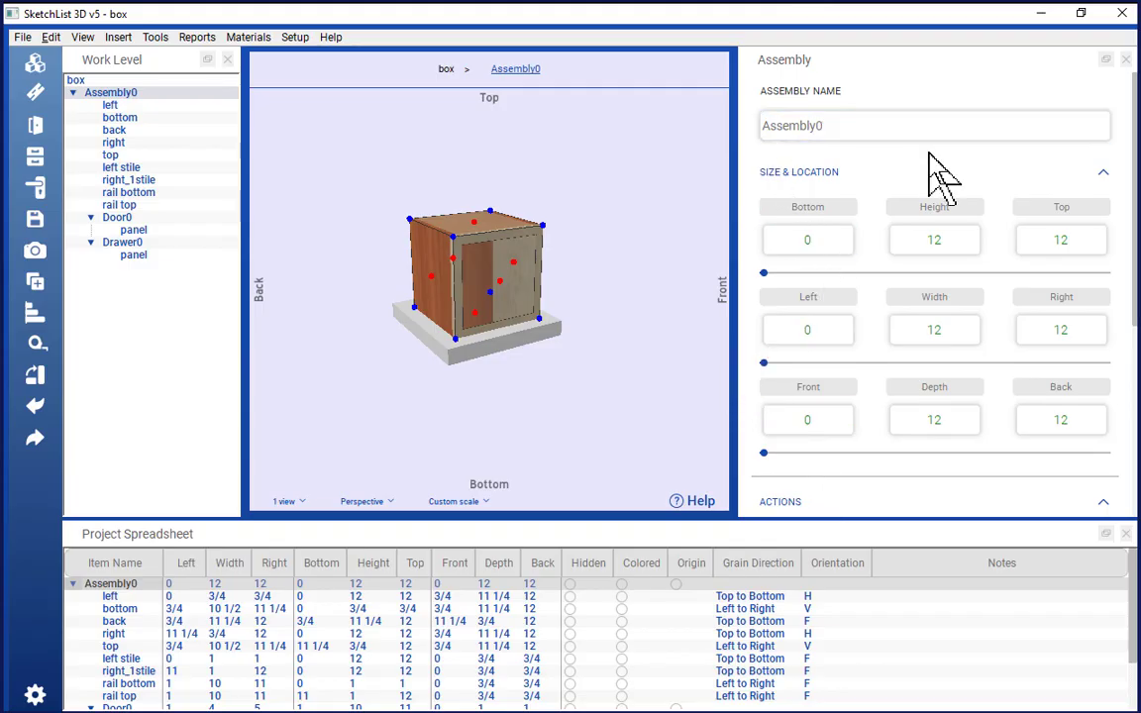
{"action": "mouse_move", "coordinate": [887, 550]}
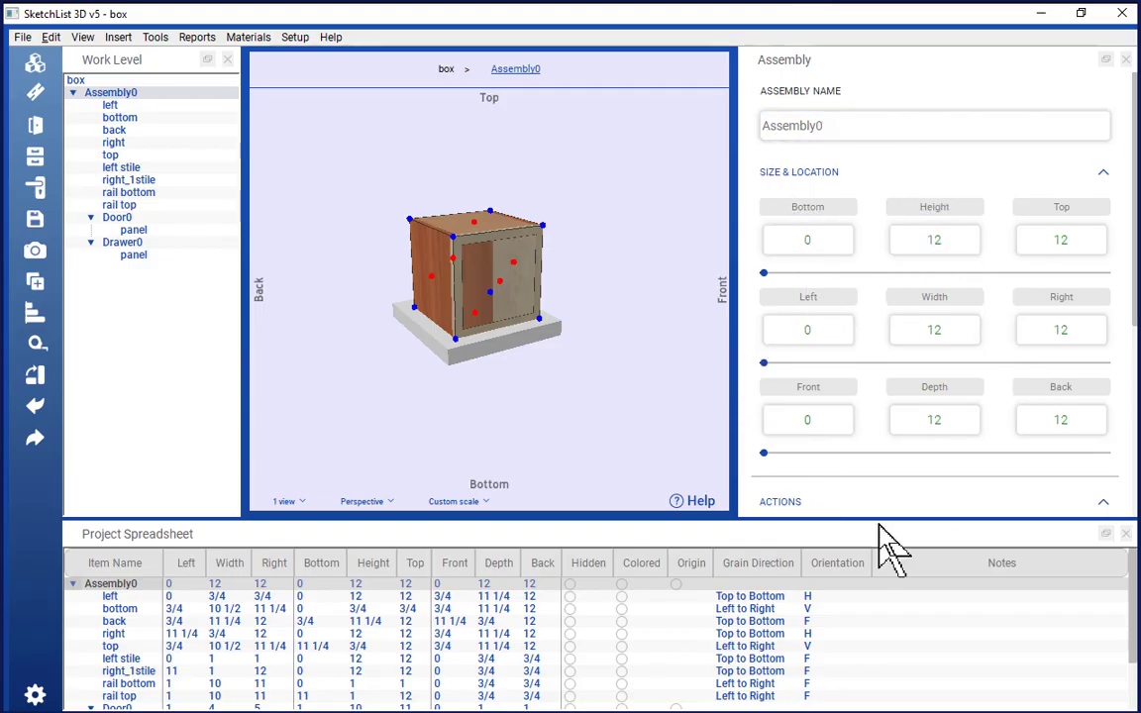
{"action": "mouse_move", "coordinate": [604, 624]}
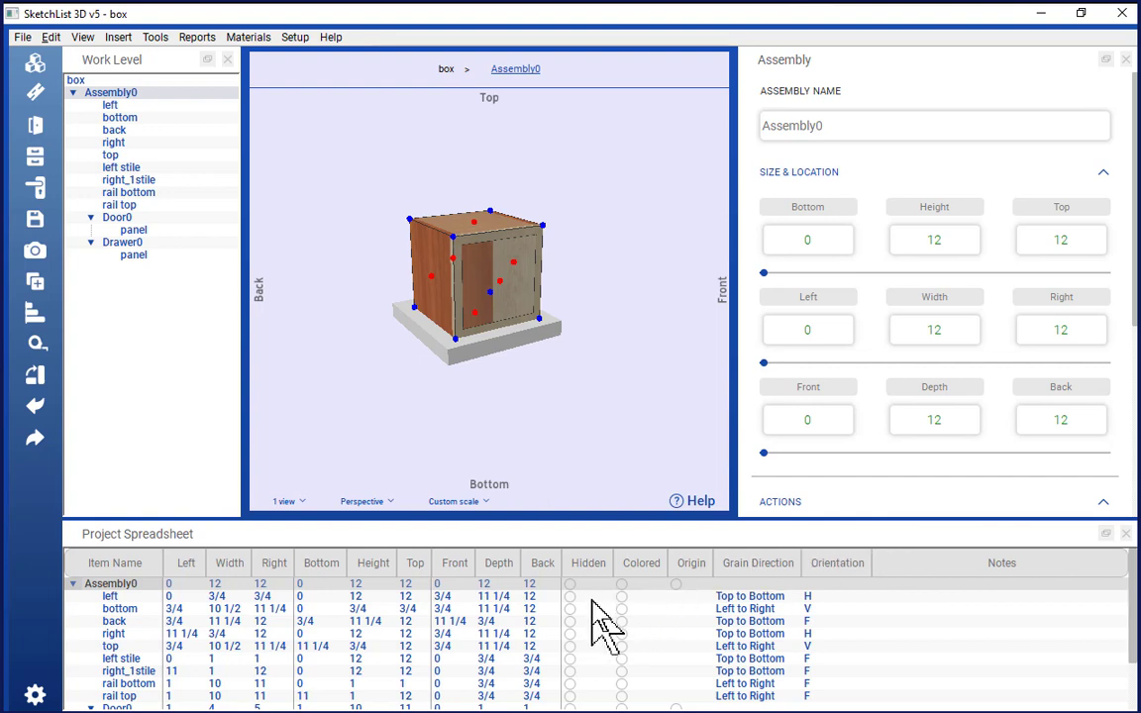
Dismiss the resize values dialog without changing the assembly.
{"action": "left_click", "coordinate": [514, 262]}
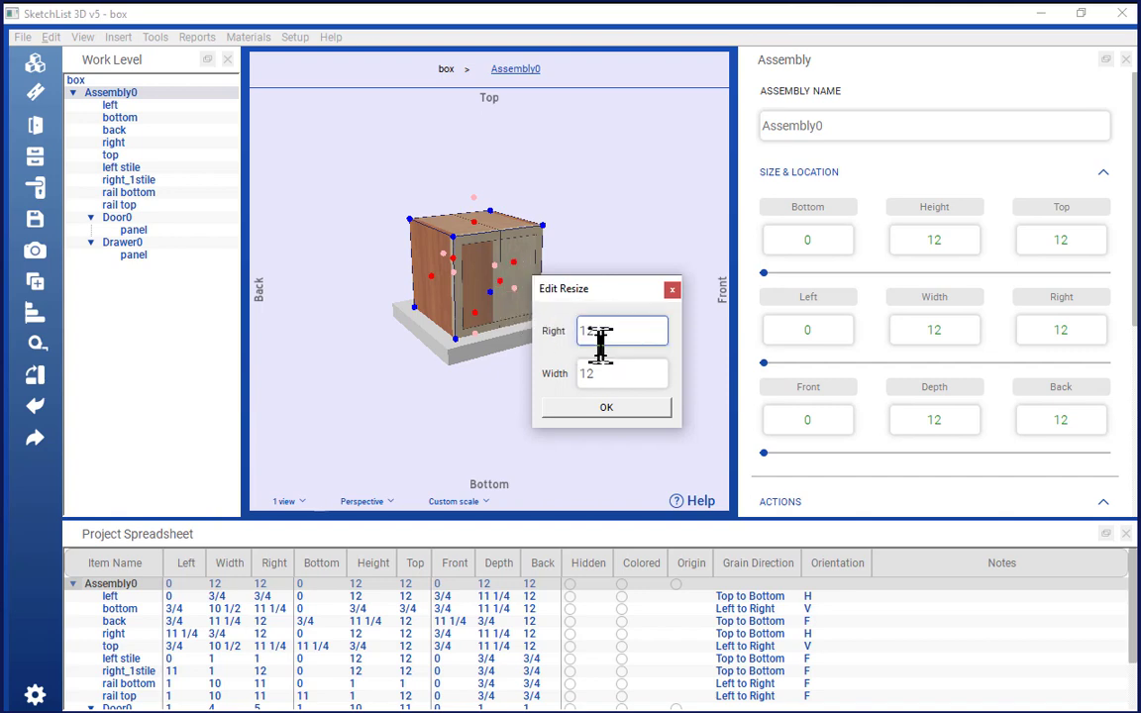
{"action": "left_click", "coordinate": [606, 408]}
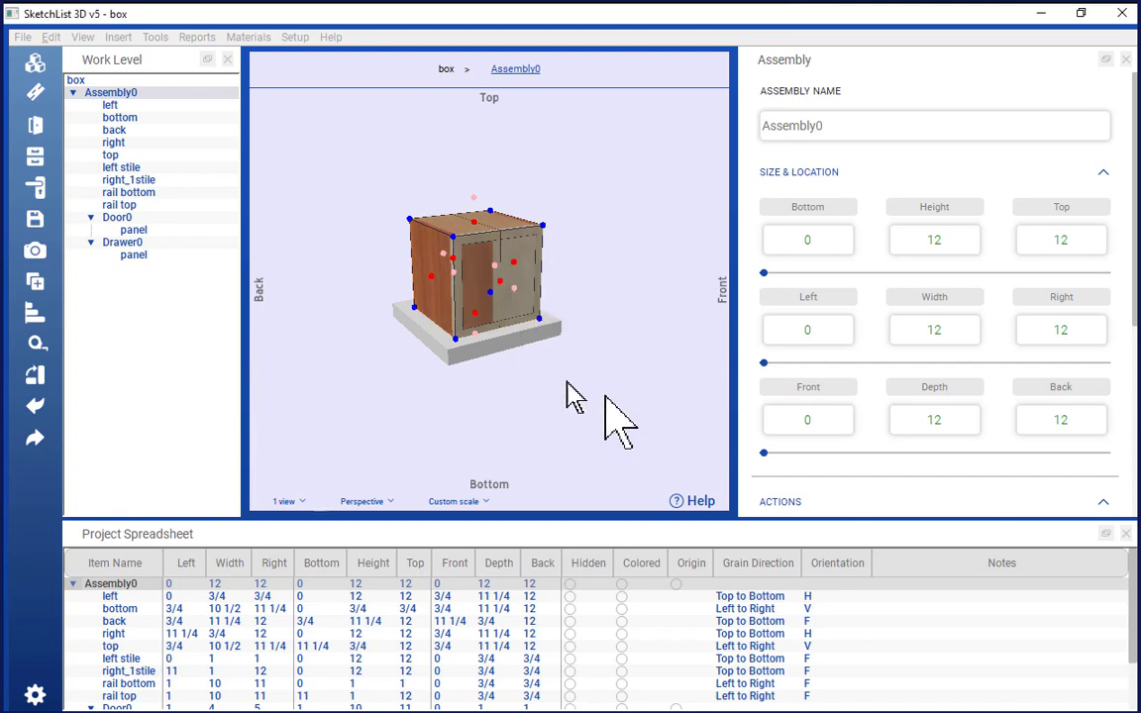
{"action": "left_click", "coordinate": [454, 340]}
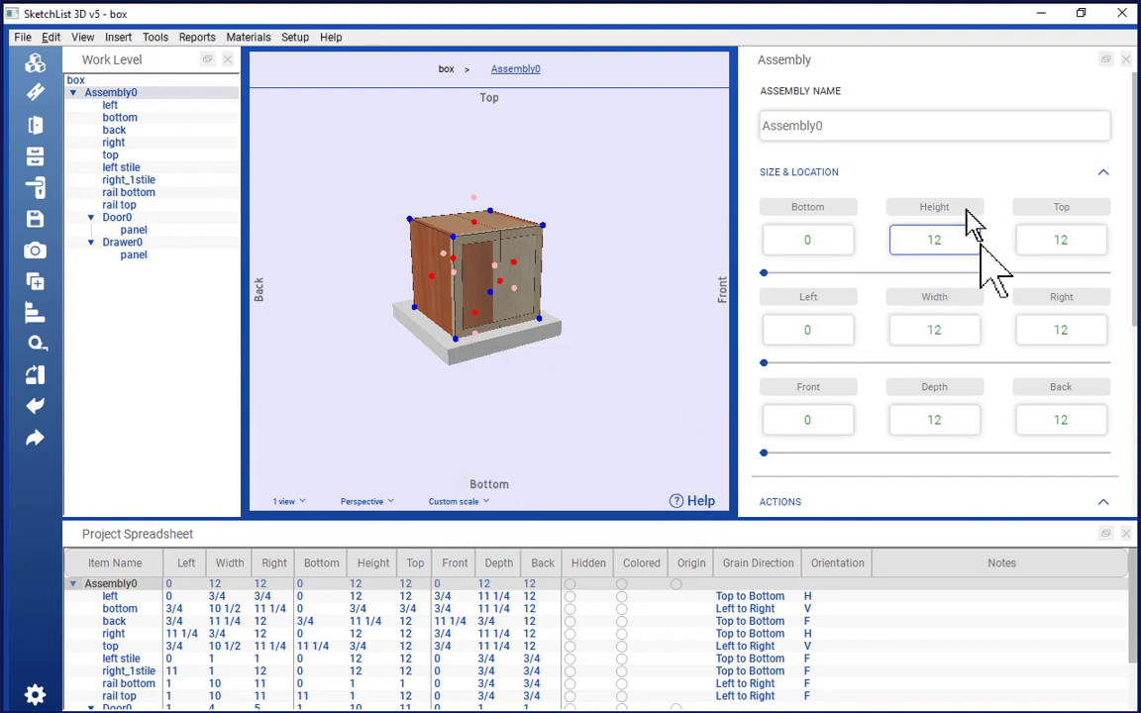
{"action": "mouse_move", "coordinate": [976, 193]}
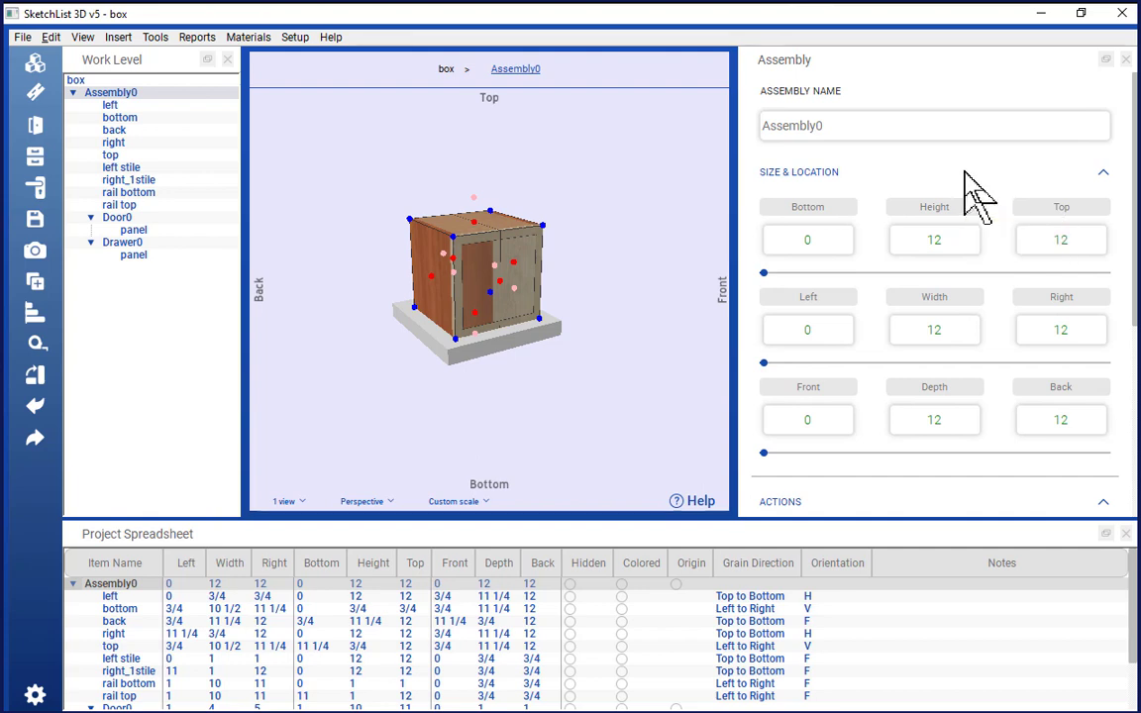
Move focus among the assembly's Left and Top size fields.
{"action": "left_click", "coordinate": [935, 240]}
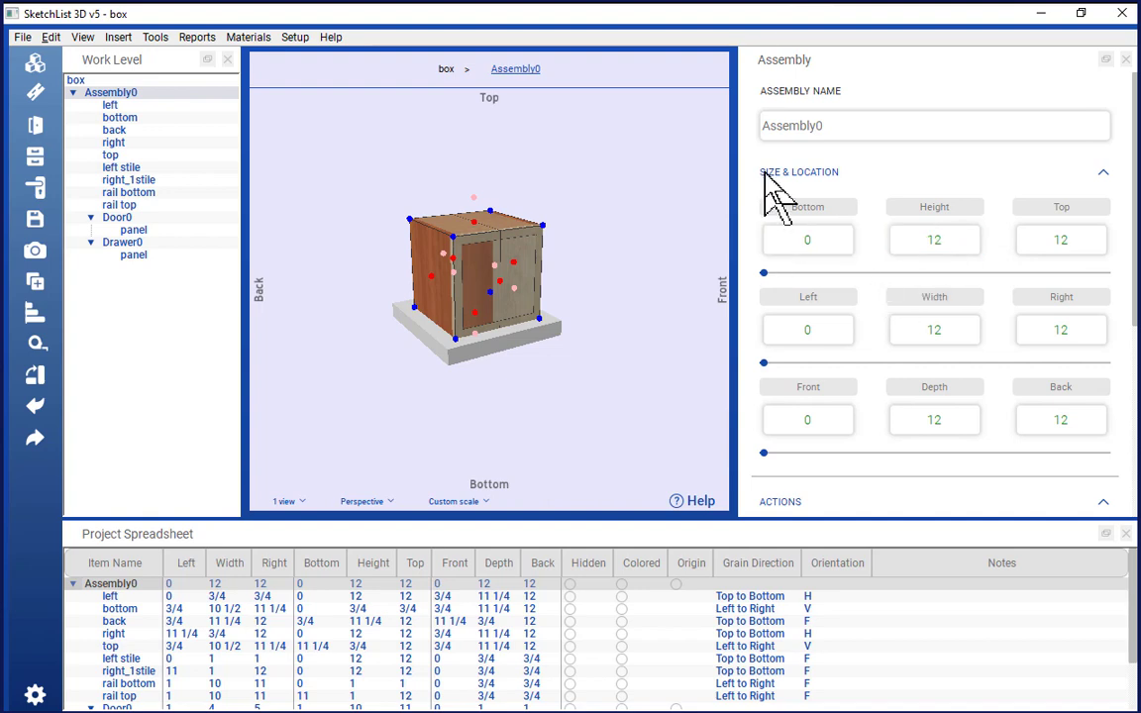
{"action": "mouse_move", "coordinate": [777, 198]}
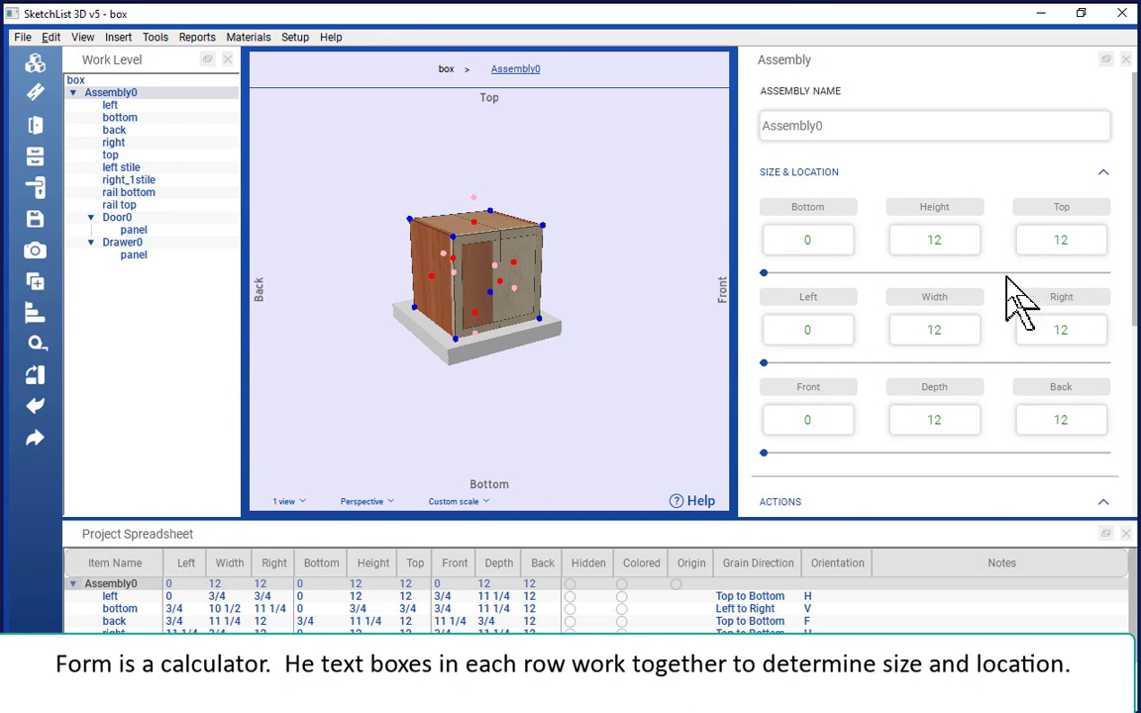
{"action": "mouse_move", "coordinate": [827, 397]}
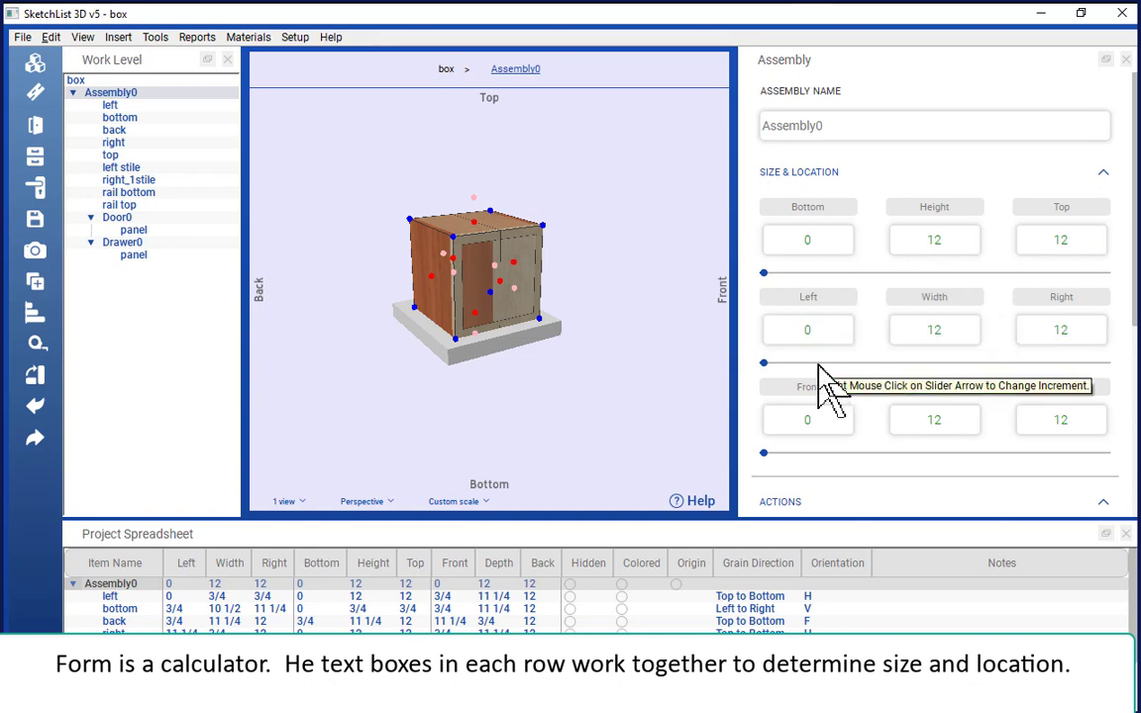
{"action": "mouse_move", "coordinate": [1026, 253]}
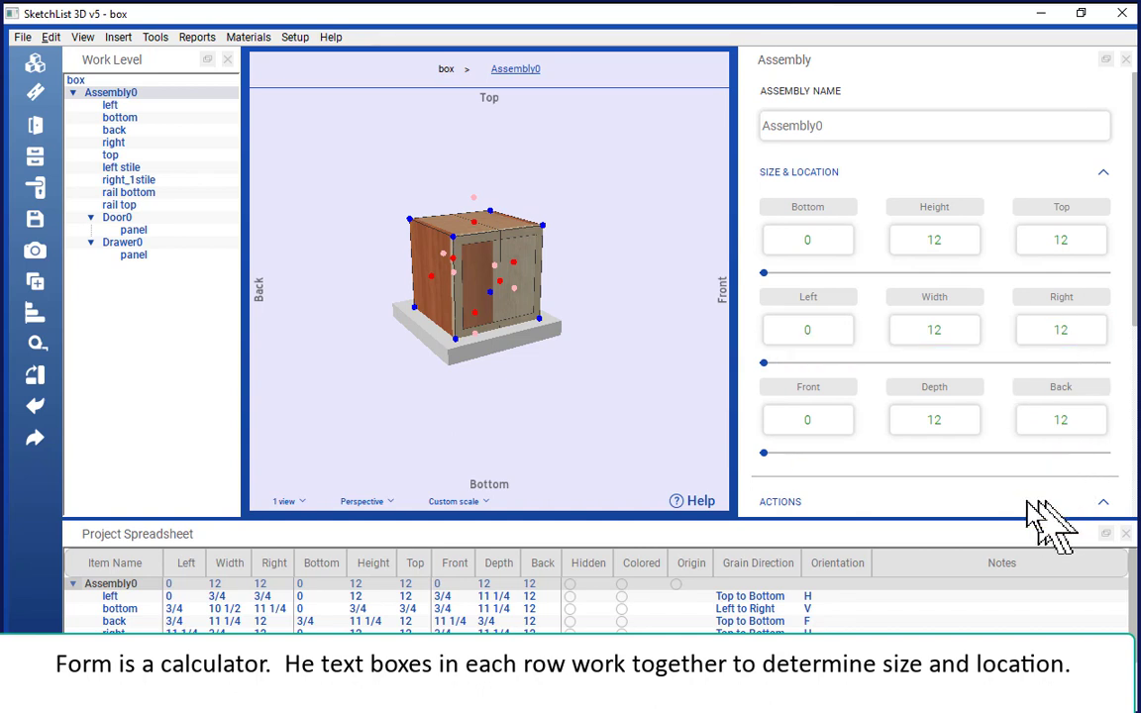
{"action": "mouse_move", "coordinate": [1035, 535]}
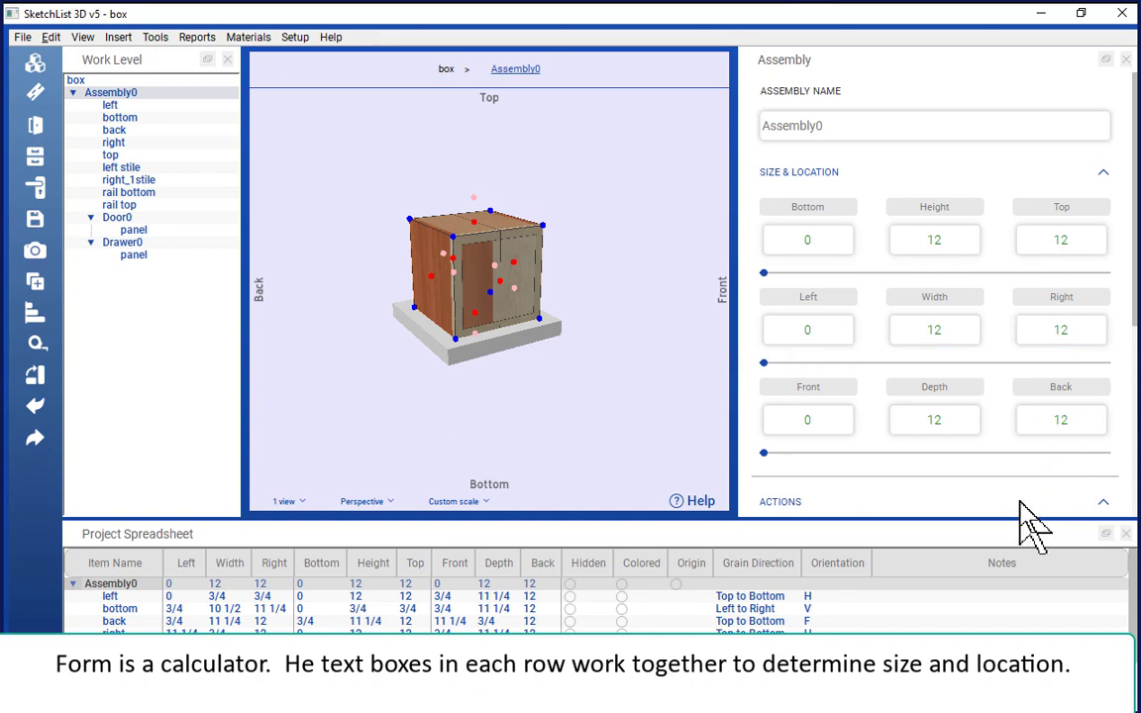
{"action": "mouse_move", "coordinate": [703, 292]}
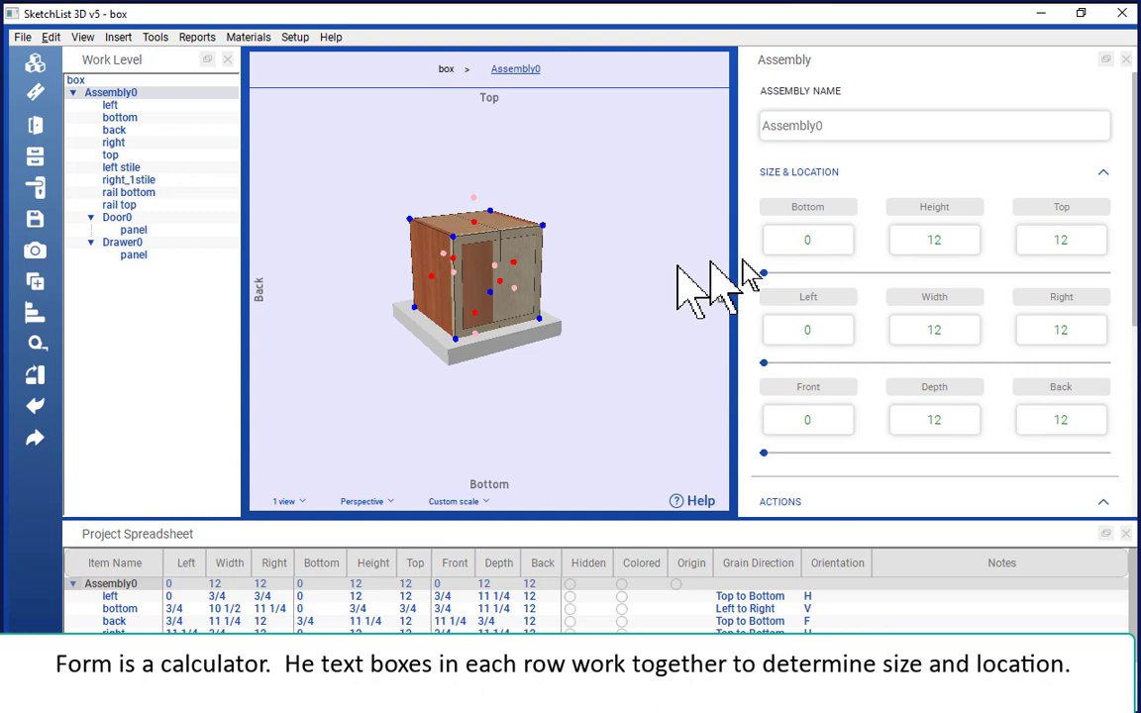
{"action": "left_click", "coordinate": [1061, 240]}
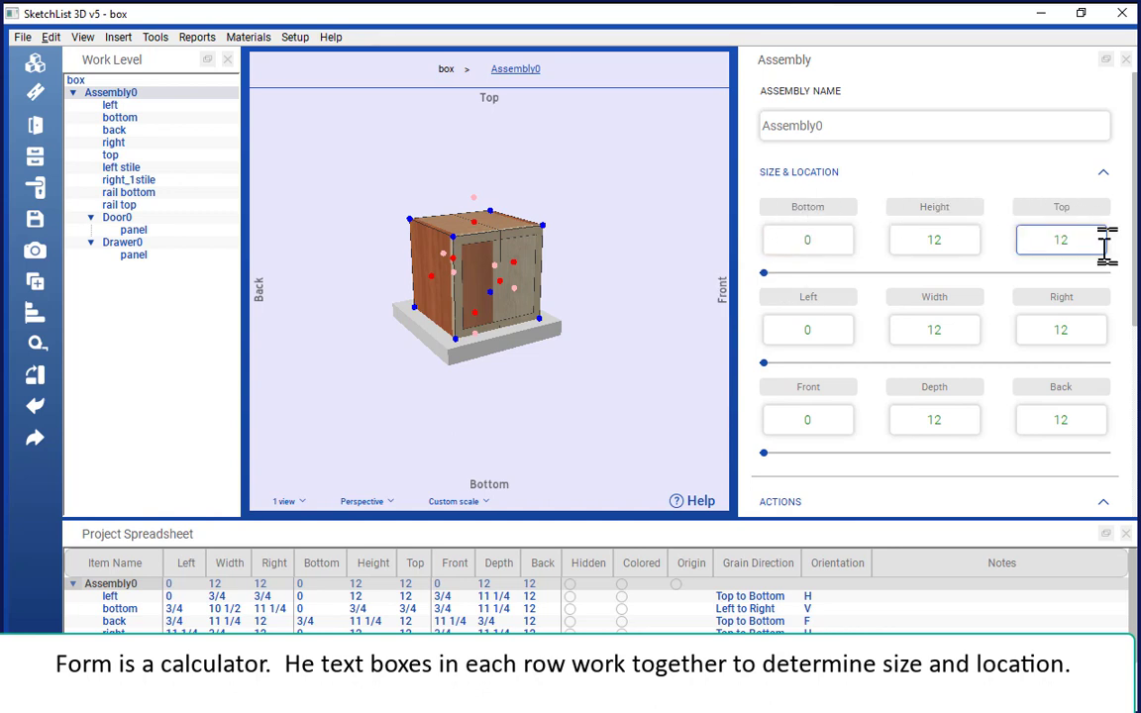
{"action": "mouse_move", "coordinate": [867, 298]}
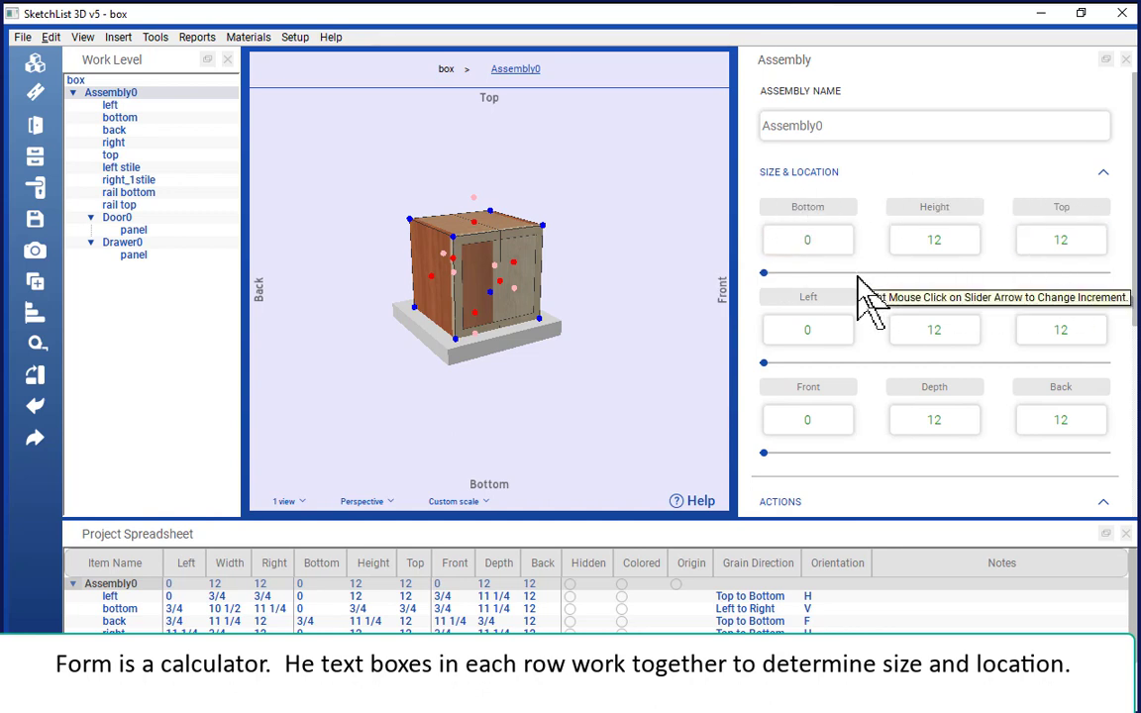
{"action": "left_click", "coordinate": [808, 240]}
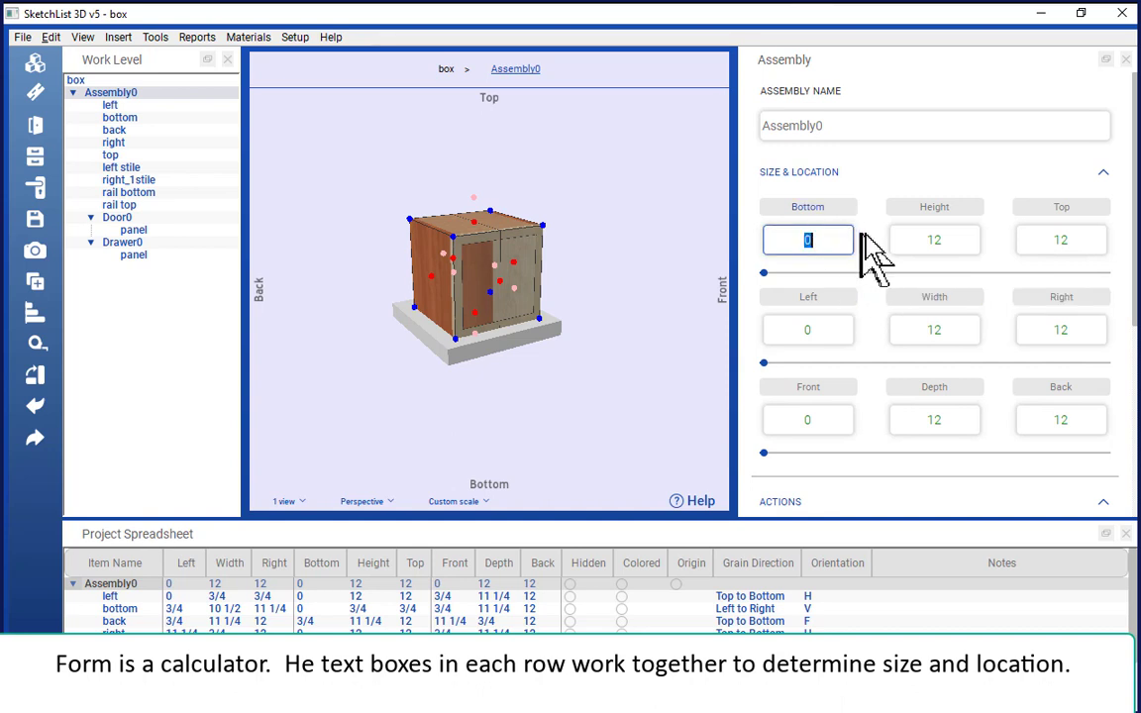
{"action": "left_click", "coordinate": [934, 240]}
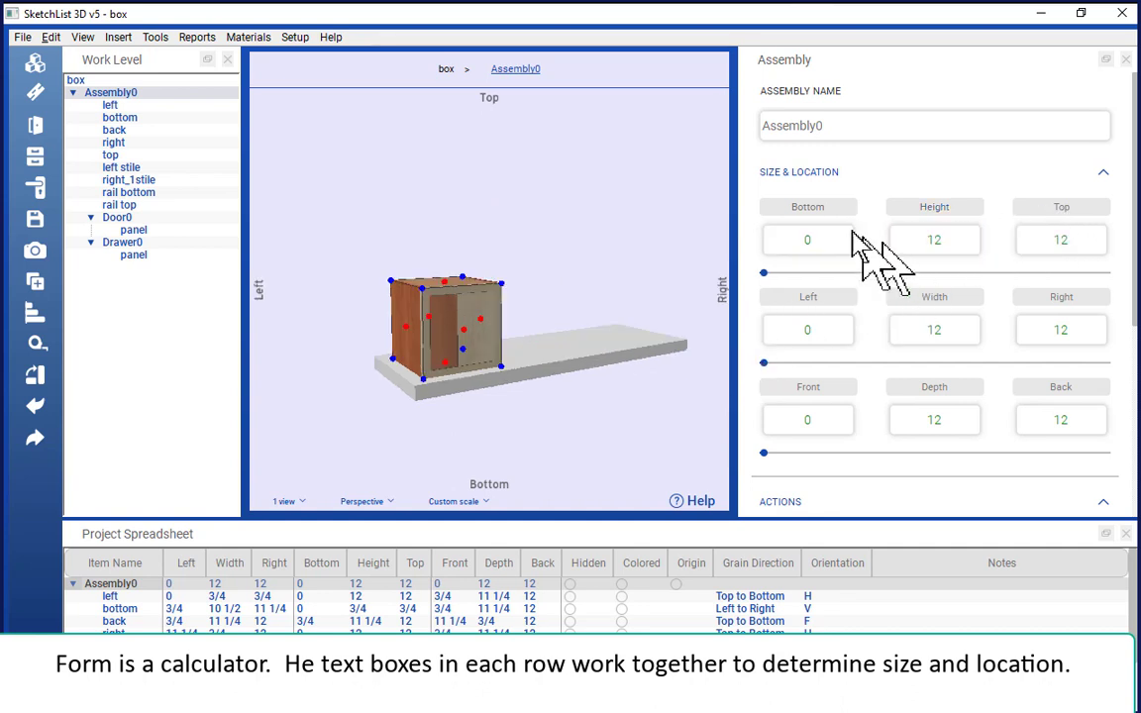
{"action": "mouse_move", "coordinate": [1000, 278]}
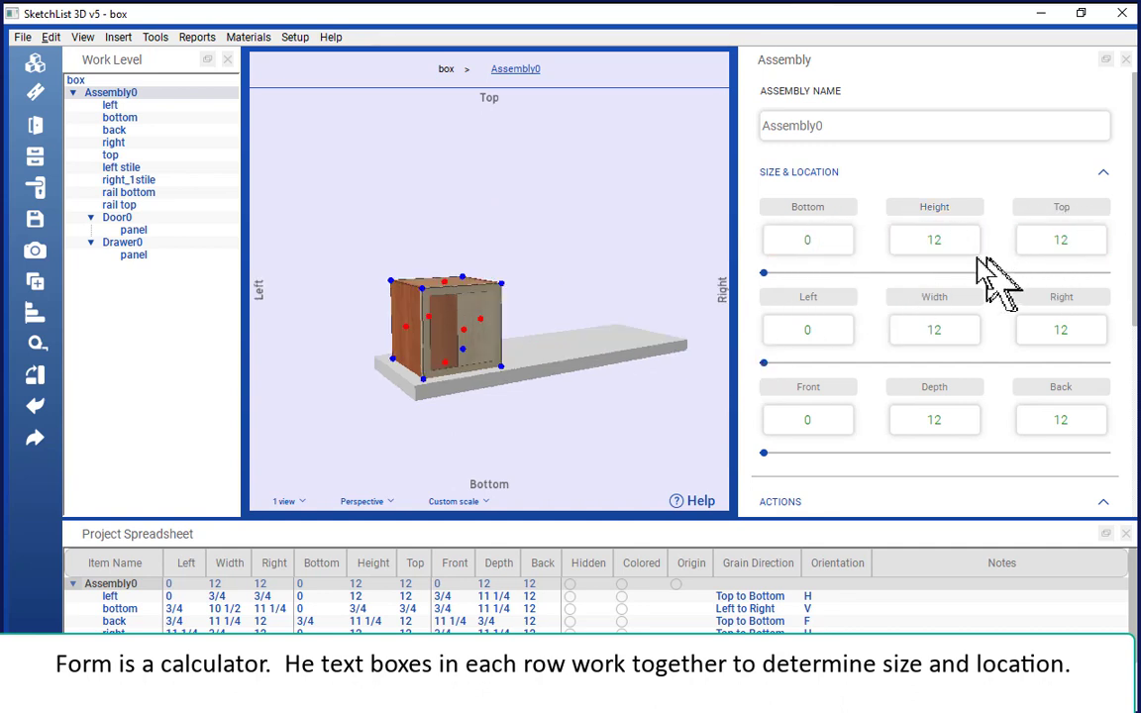
{"action": "mouse_move", "coordinate": [768, 283]}
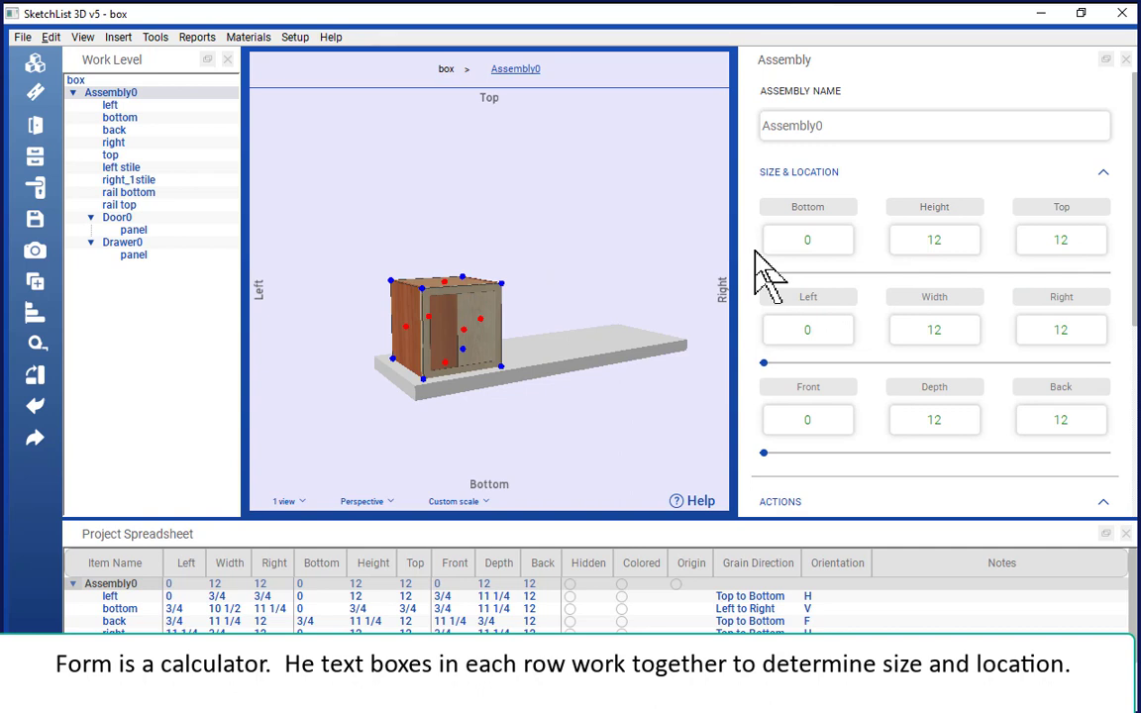
{"action": "mouse_move", "coordinate": [1055, 387]}
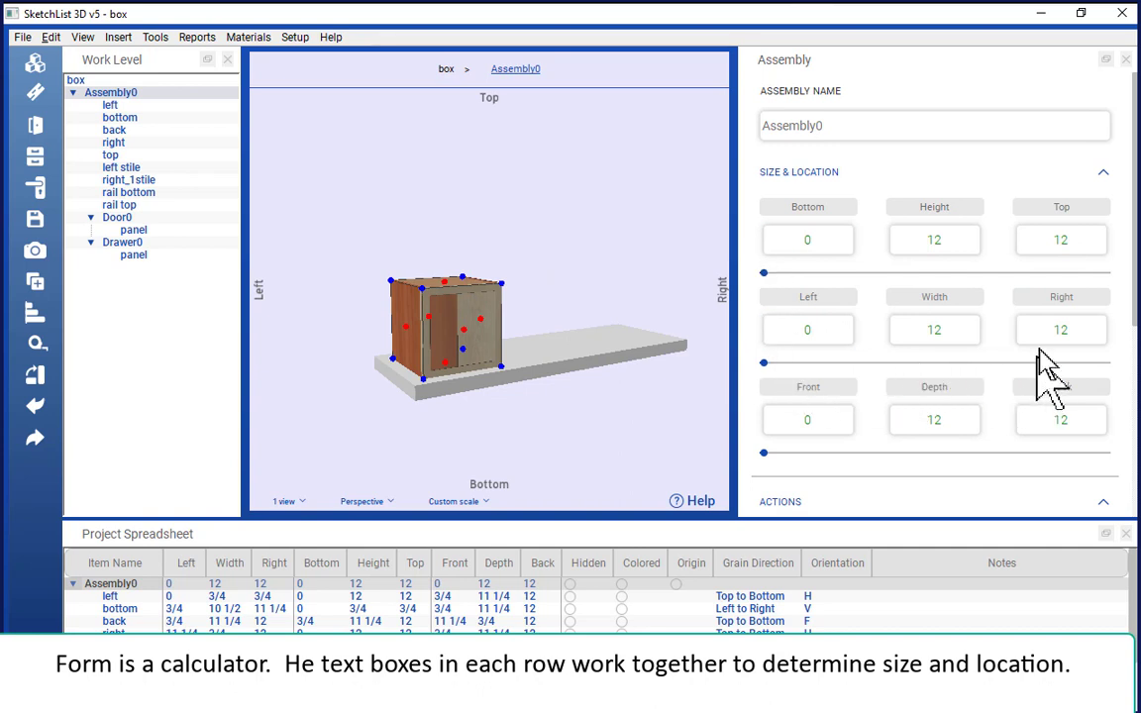
Set the assembly's Right value to 18 and apply it.
{"action": "triple_click", "coordinate": [1061, 330]}
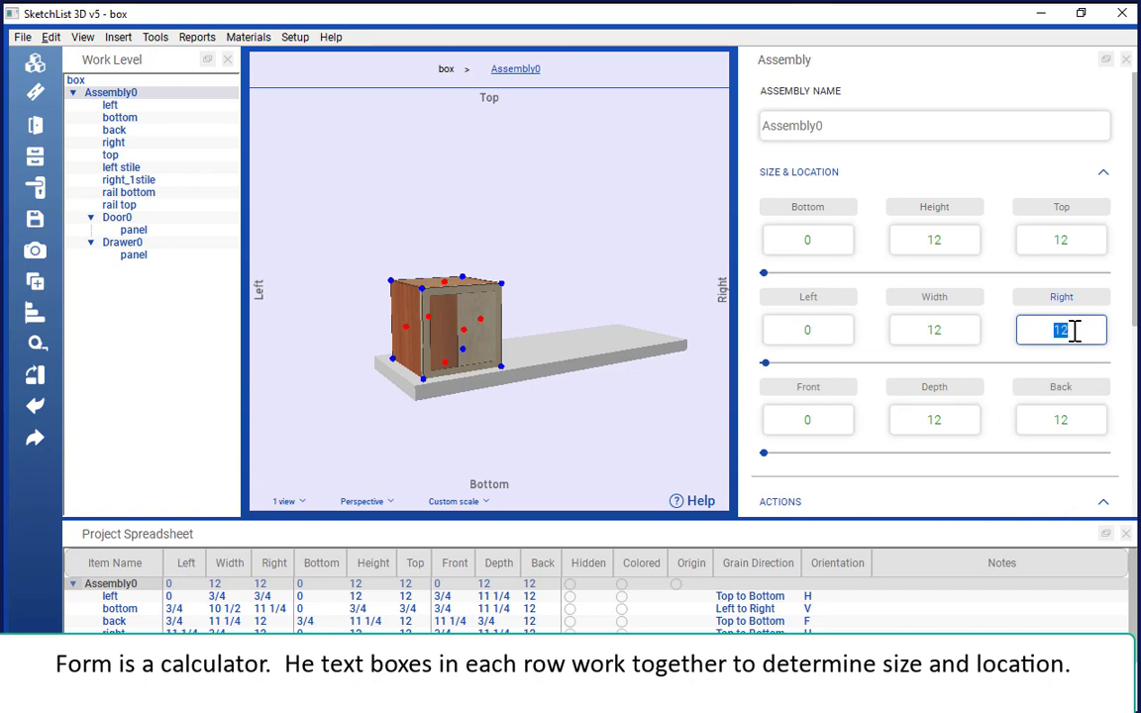
{"action": "type", "text": "18"}
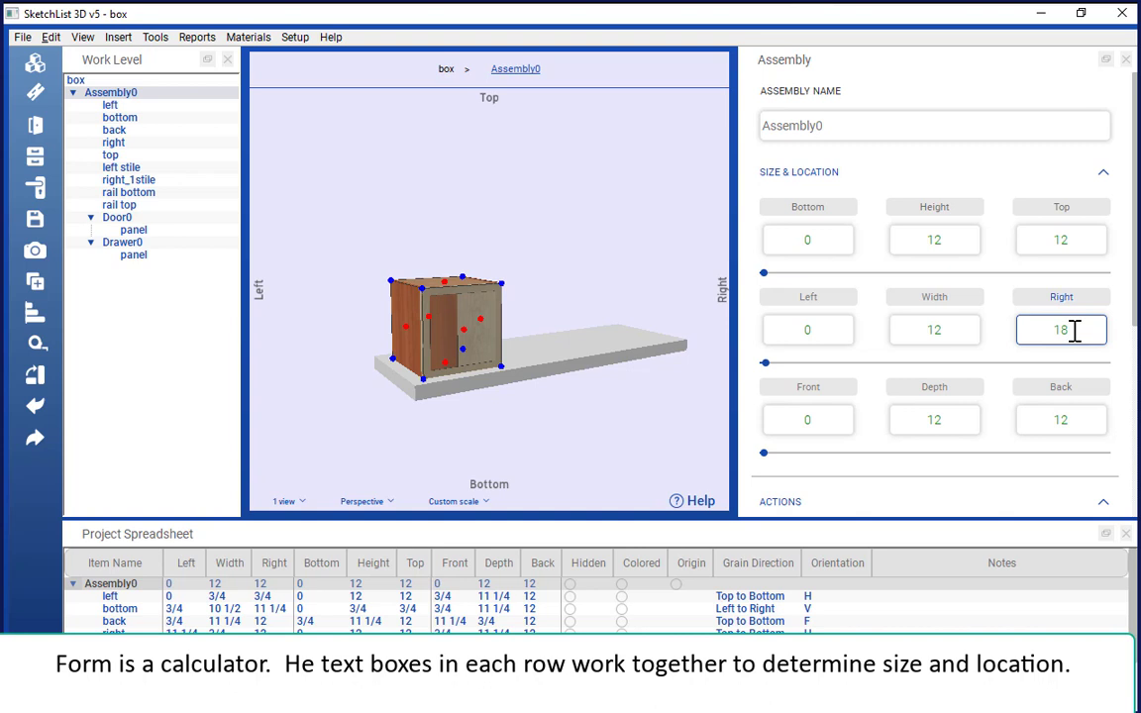
{"action": "left_click", "coordinate": [934, 330]}
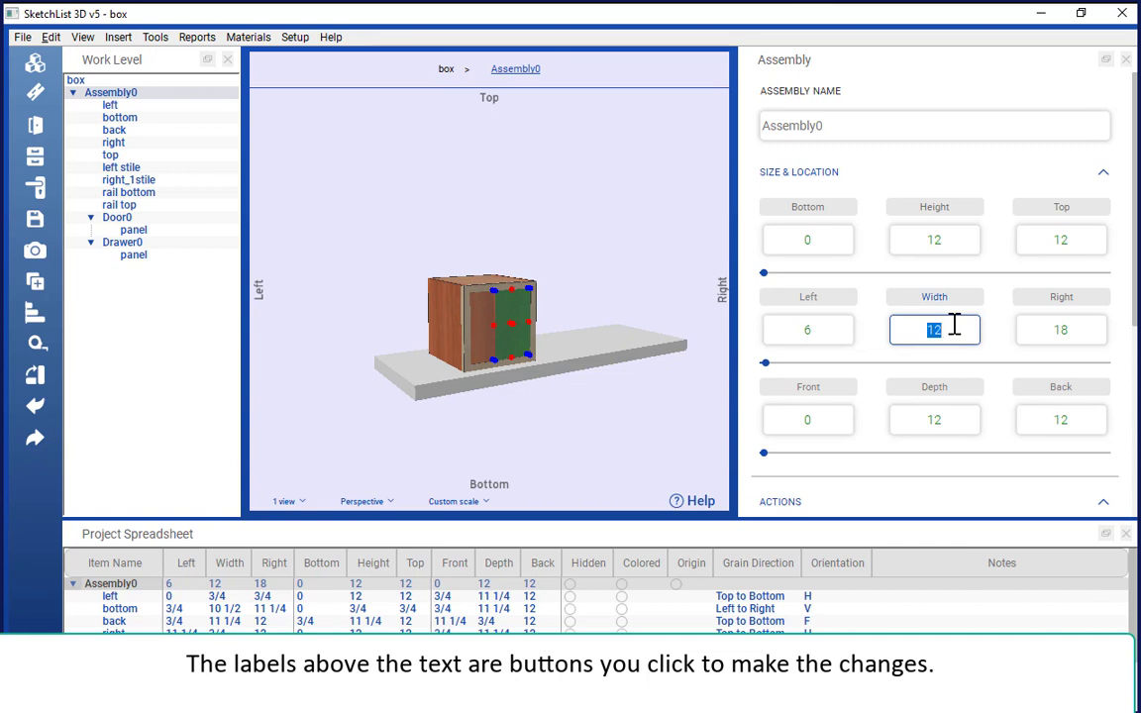
Enter 24 as the assembly's Width so Right becomes 30.
{"action": "type", "text": "48"}
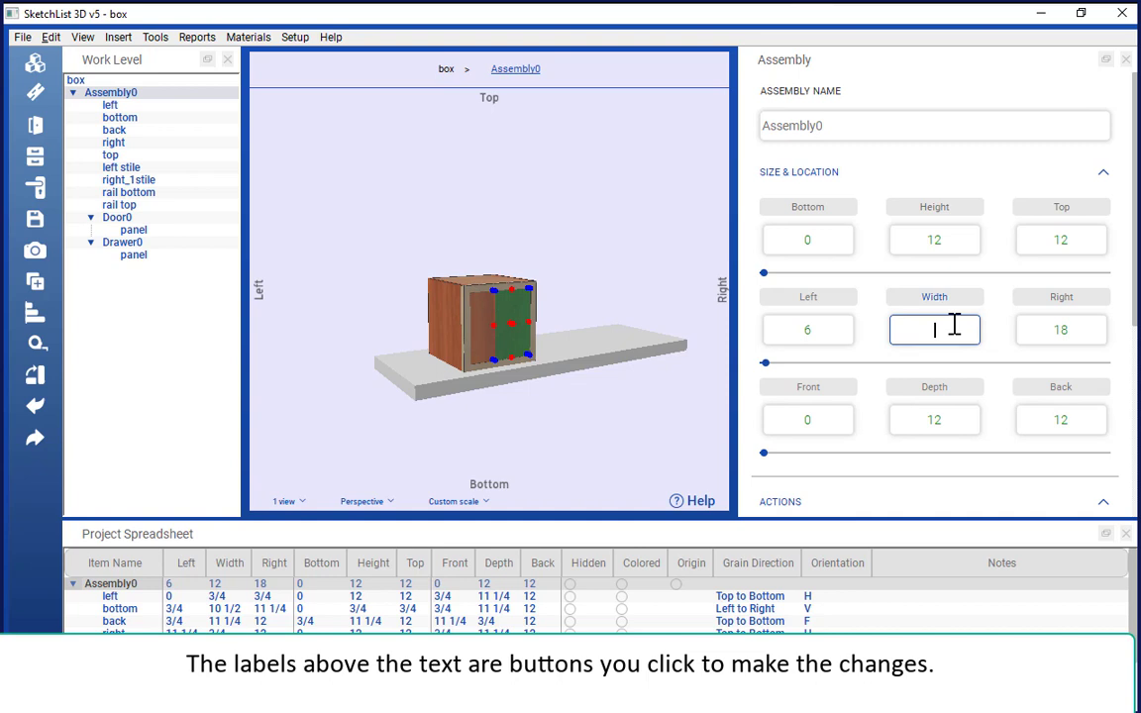
{"action": "type", "text": "24"}
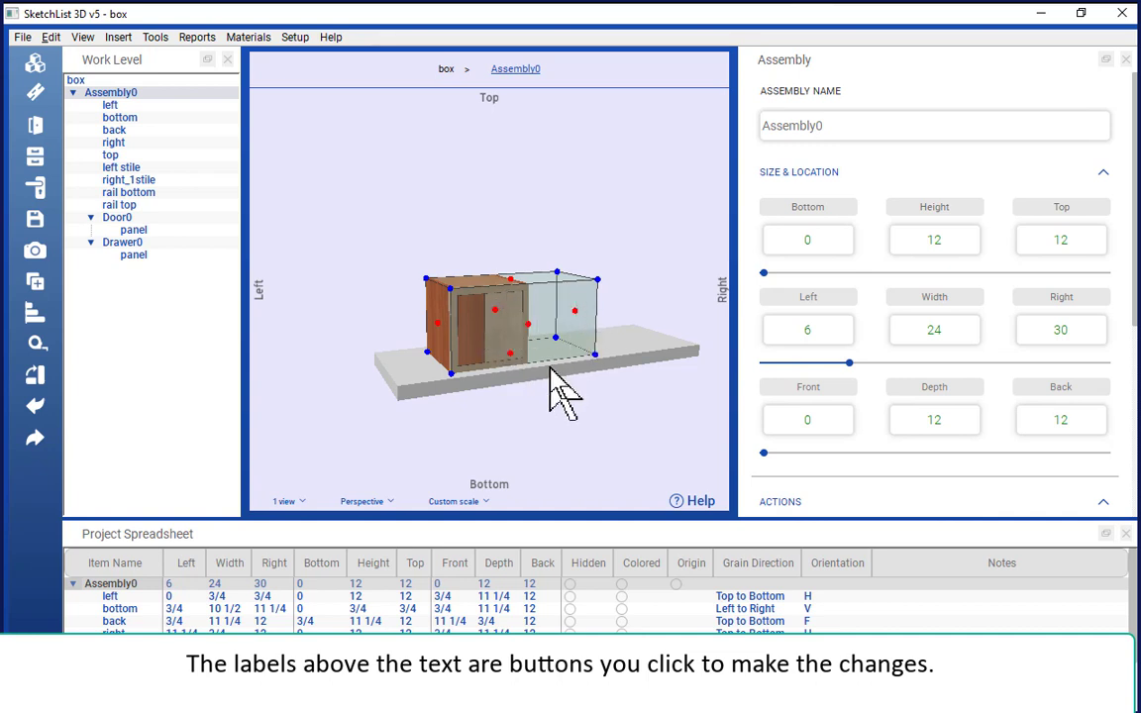
{"action": "mouse_move", "coordinate": [570, 436]}
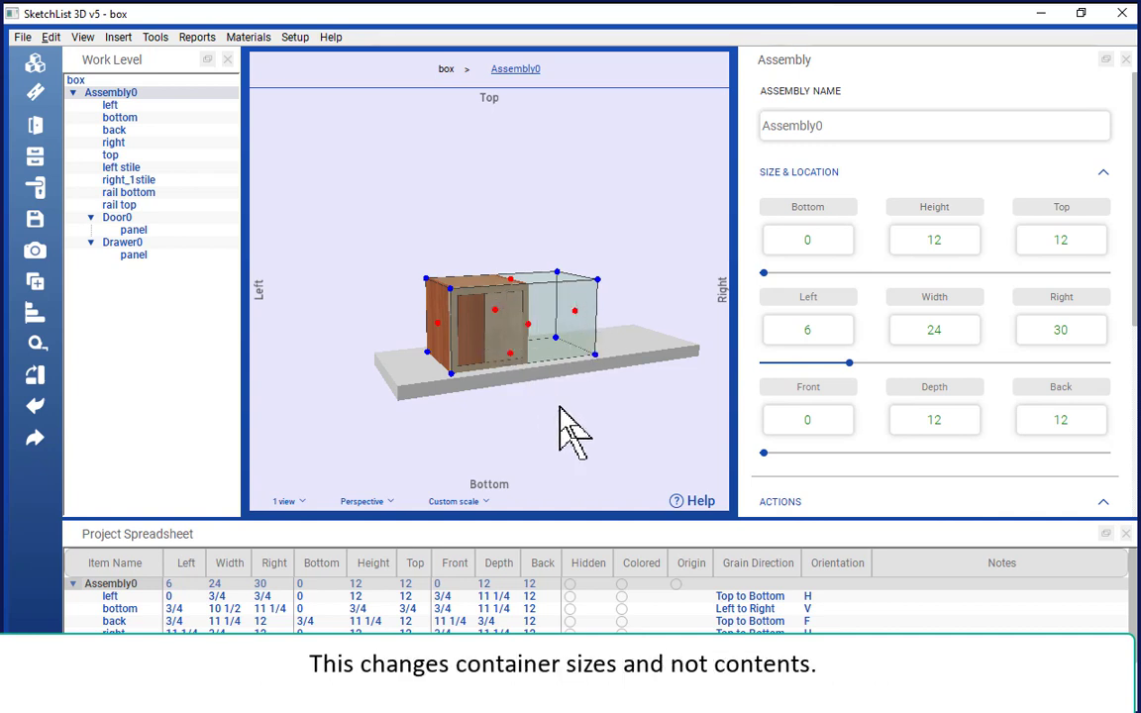
{"action": "mouse_move", "coordinate": [500, 347]}
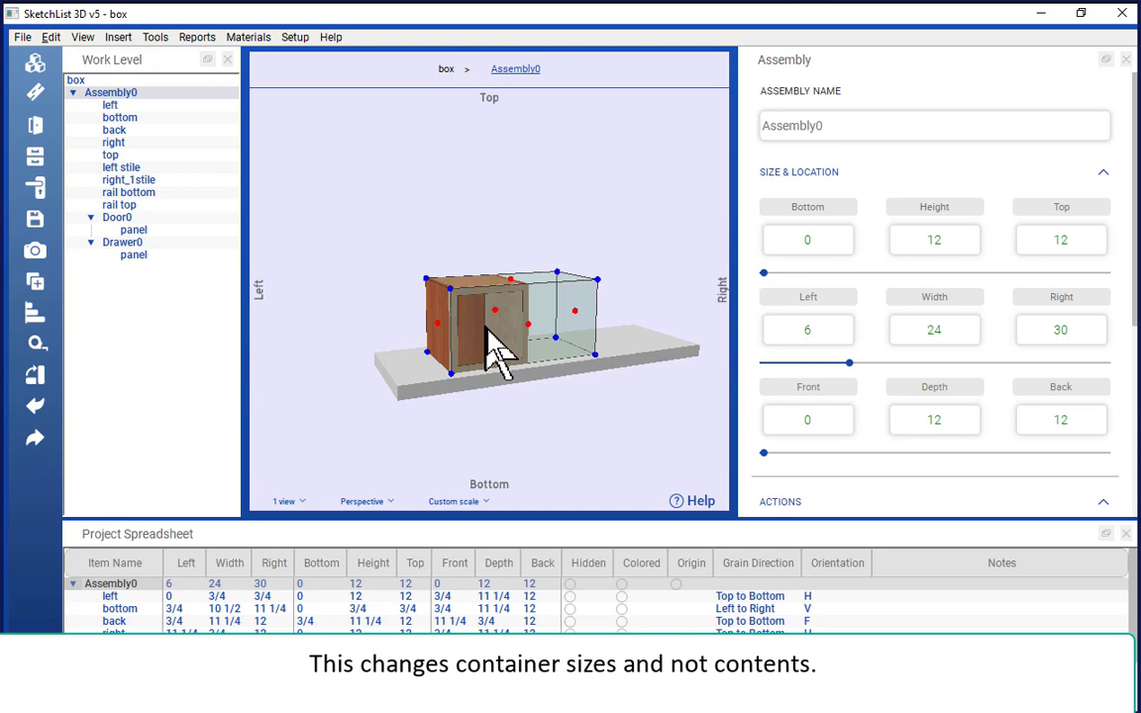
{"action": "mouse_move", "coordinate": [575, 456]}
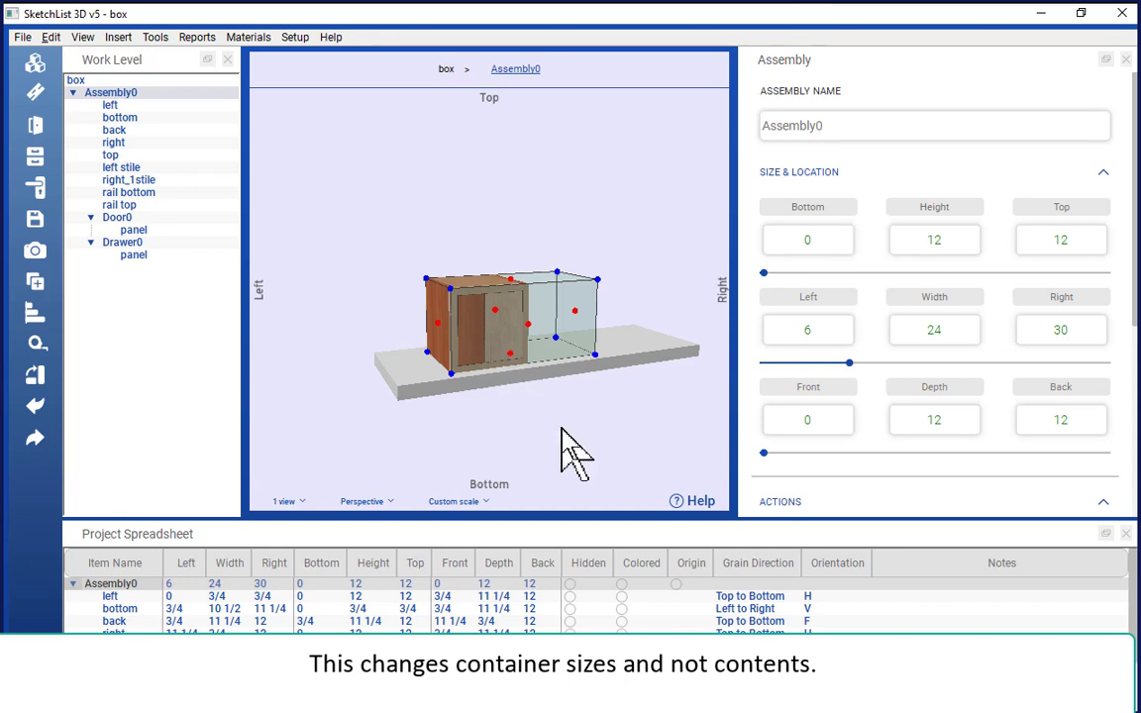
{"action": "mouse_move", "coordinate": [934, 312]}
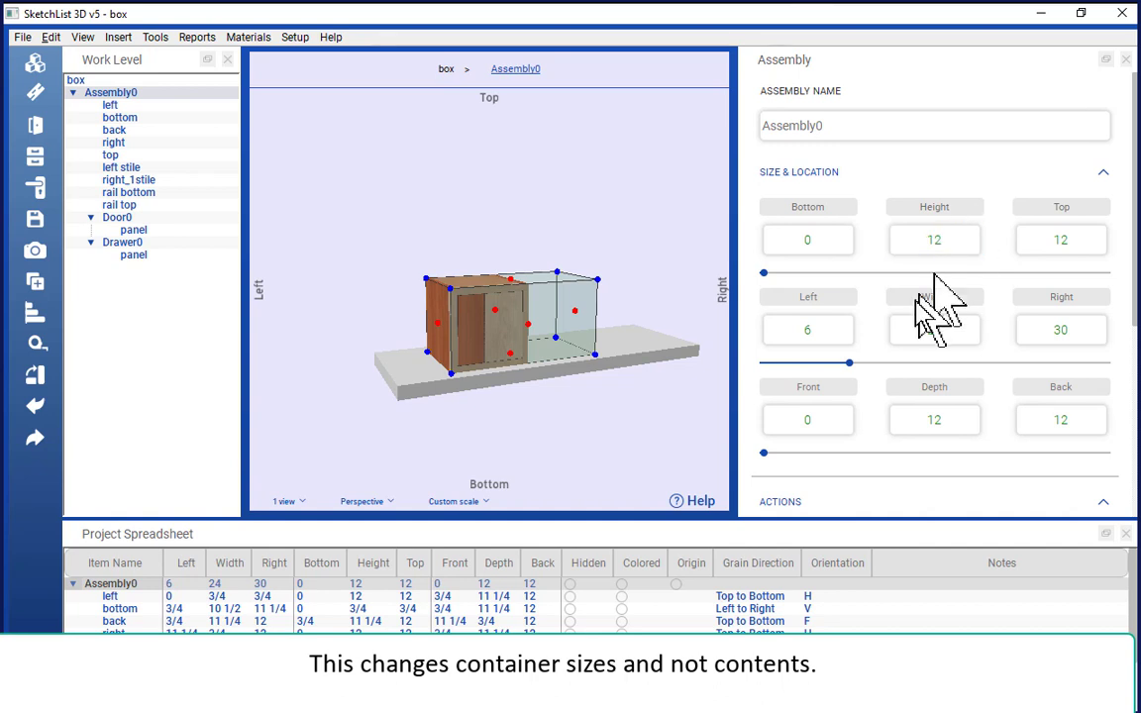
Set the assembly's Left to 0 and recompute Right as 30 from Left plus Width.
{"action": "left_click", "coordinate": [934, 240]}
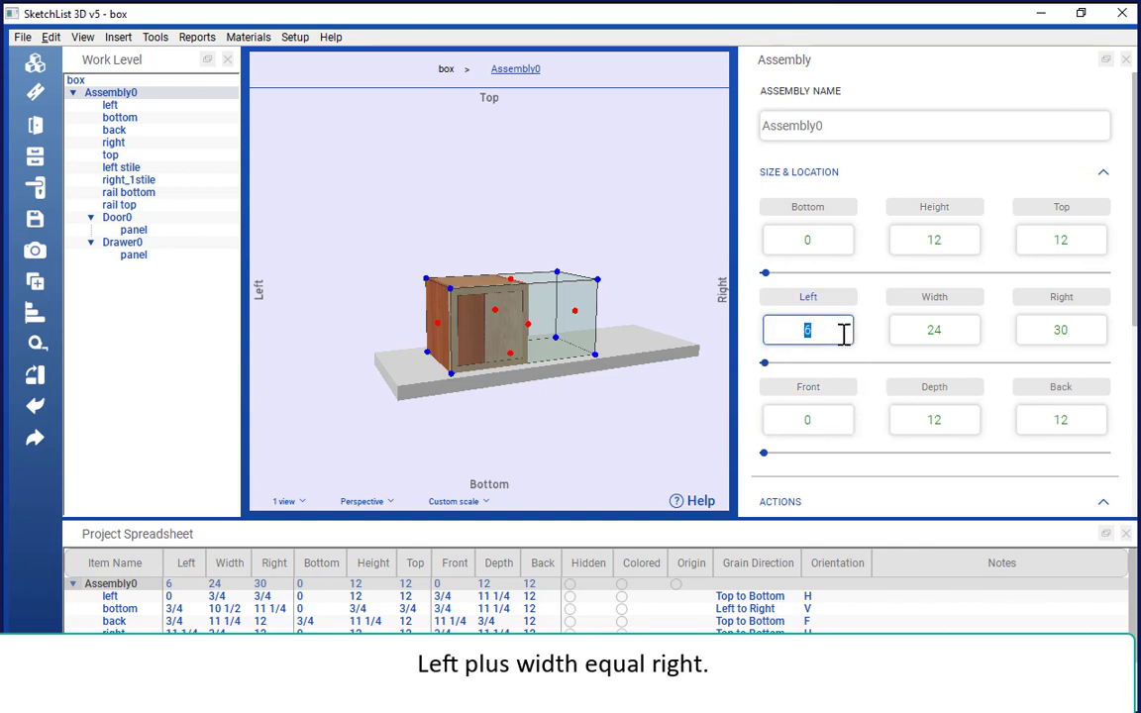
{"action": "type", "text": "0"}
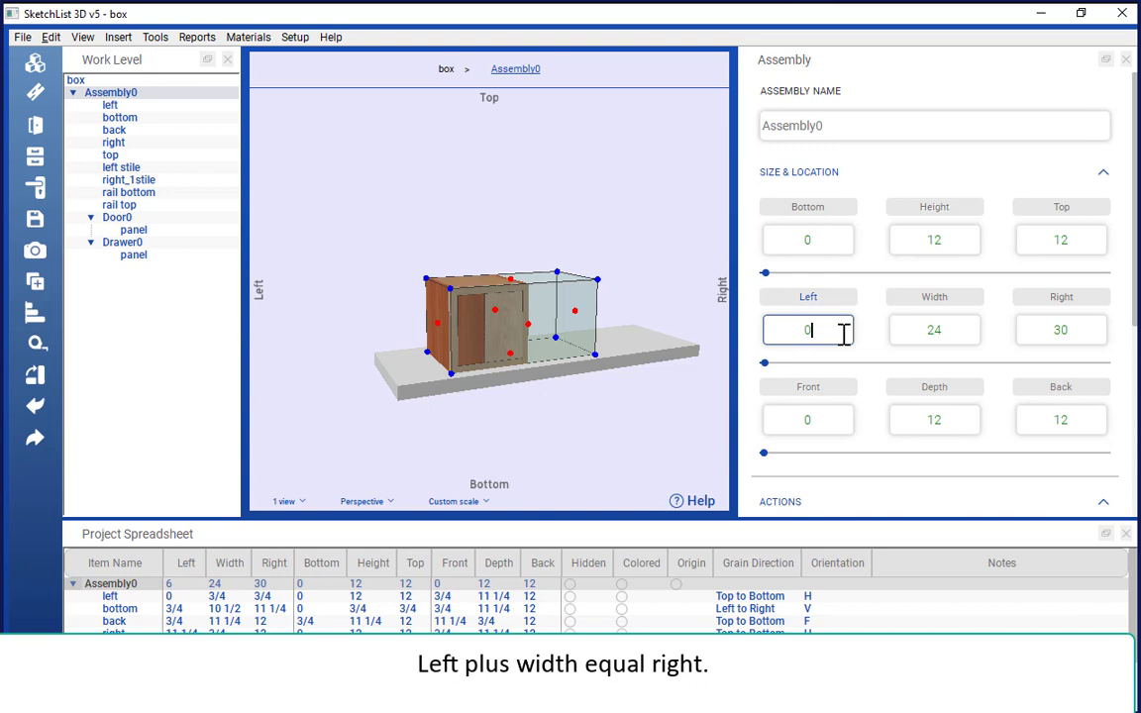
{"action": "left_click", "coordinate": [934, 329]}
{"action": "type", "text": "32"}
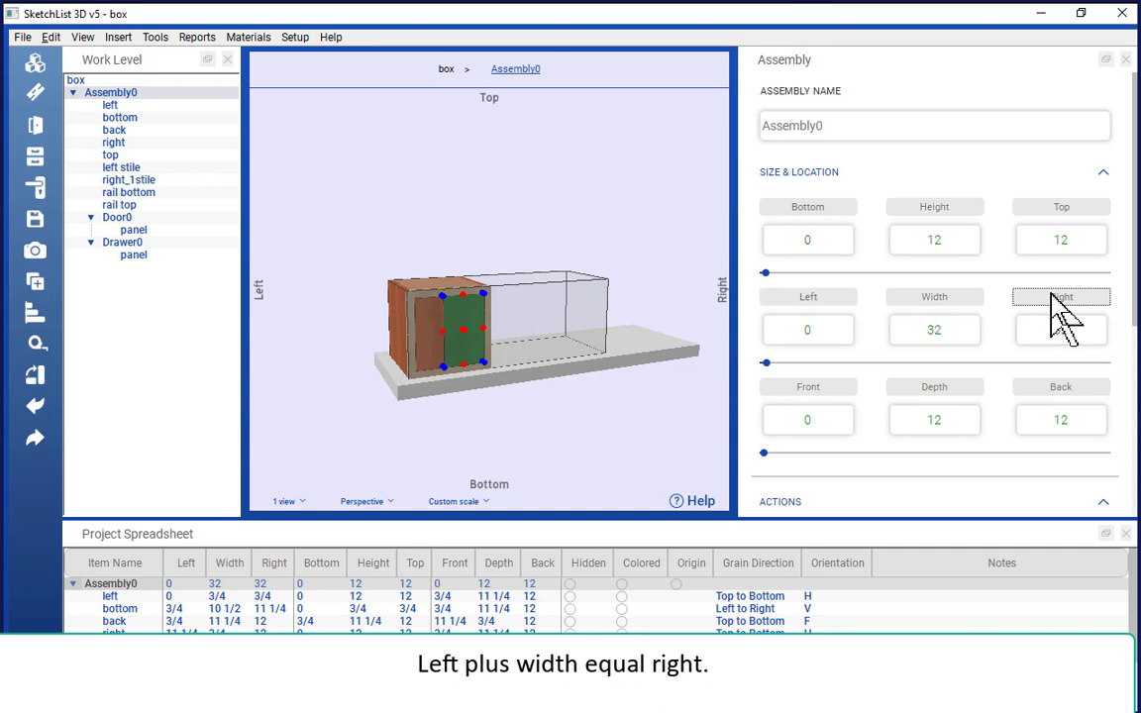
{"action": "left_click", "coordinate": [933, 240]}
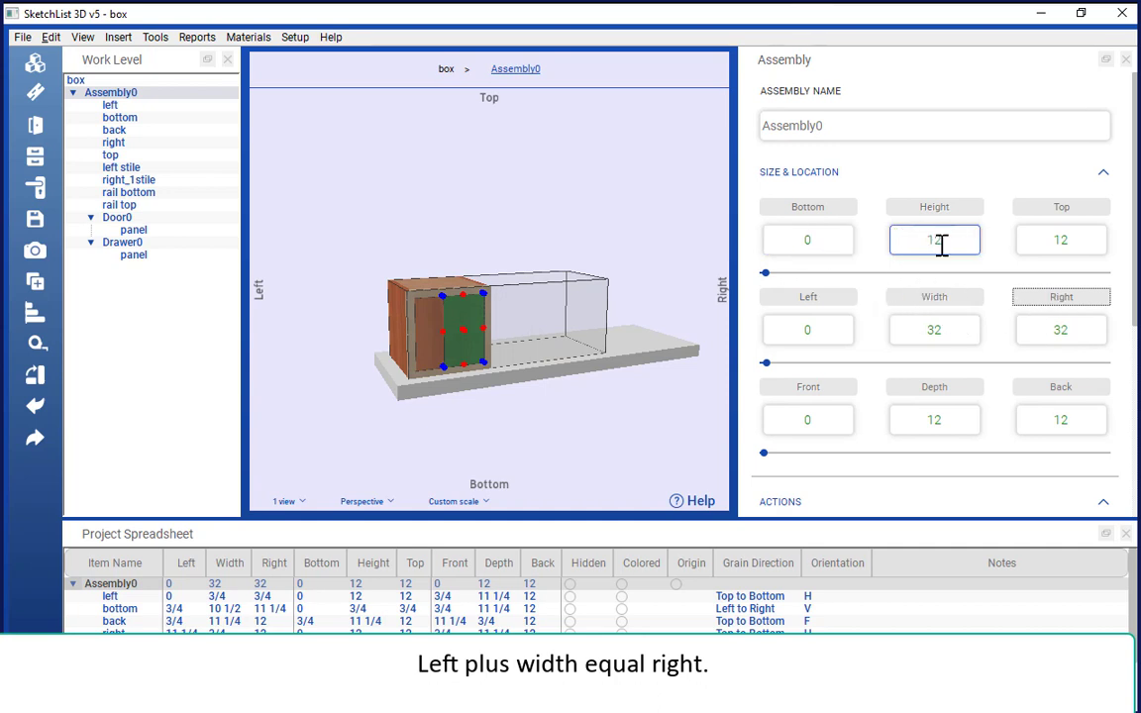
{"action": "left_click", "coordinate": [1062, 330]}
{"action": "type", "text": "30"}
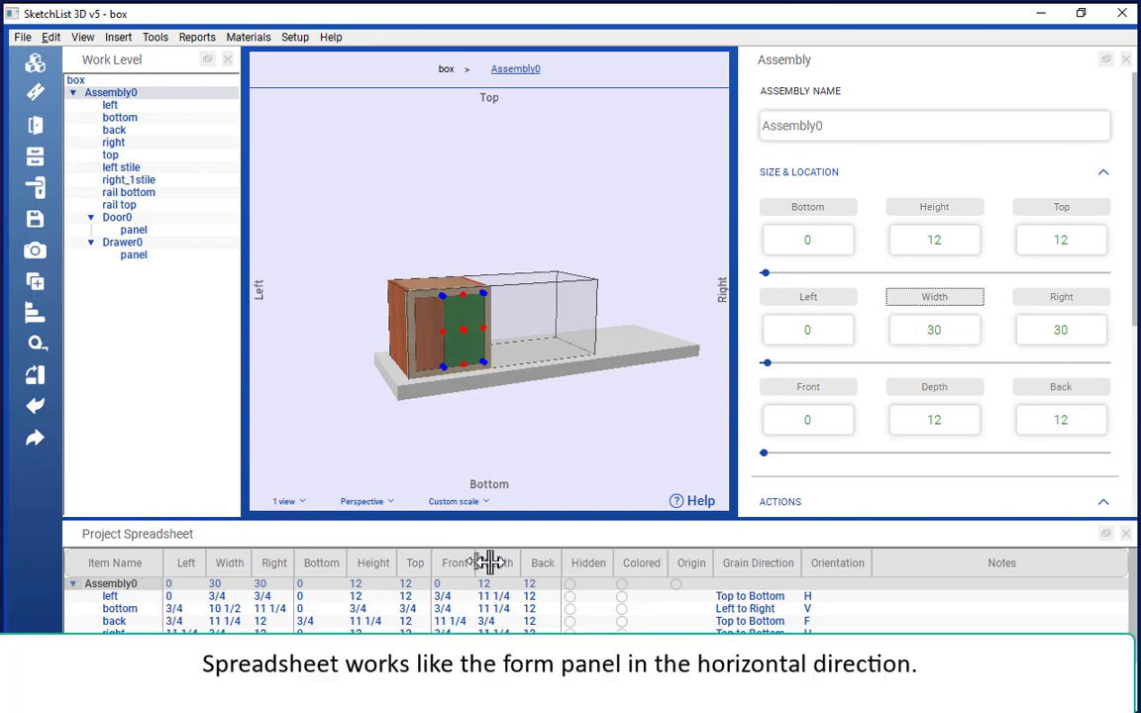
{"action": "mouse_move", "coordinate": [723, 590]}
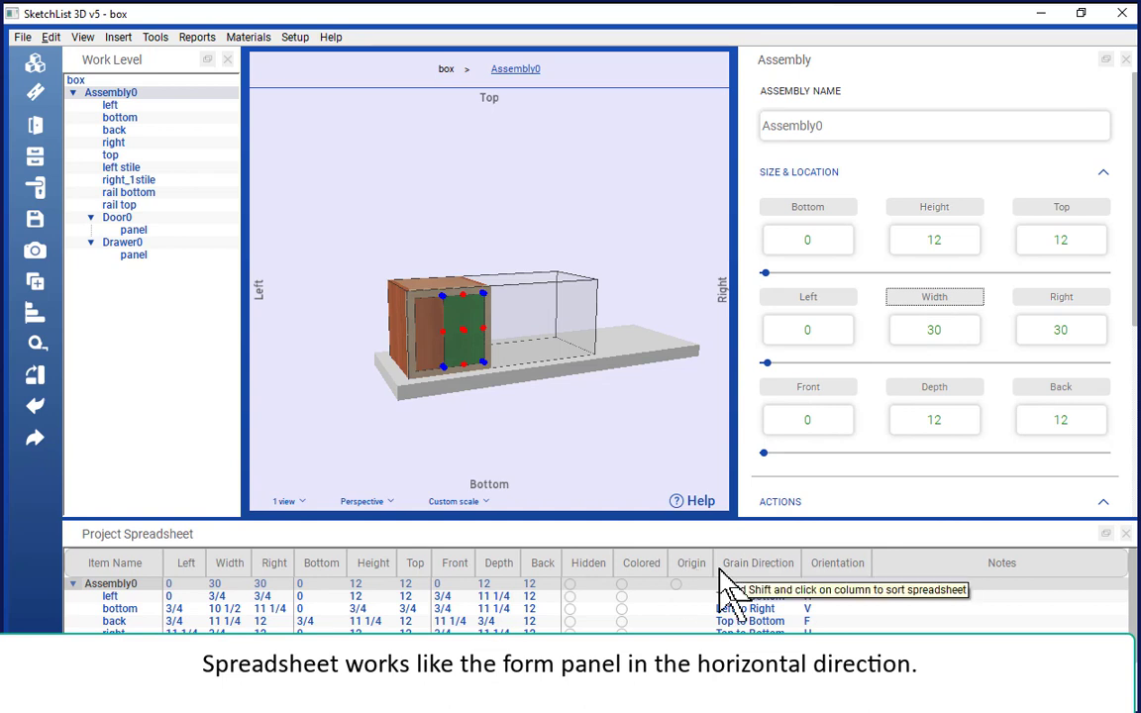
{"action": "mouse_move", "coordinate": [198, 609]}
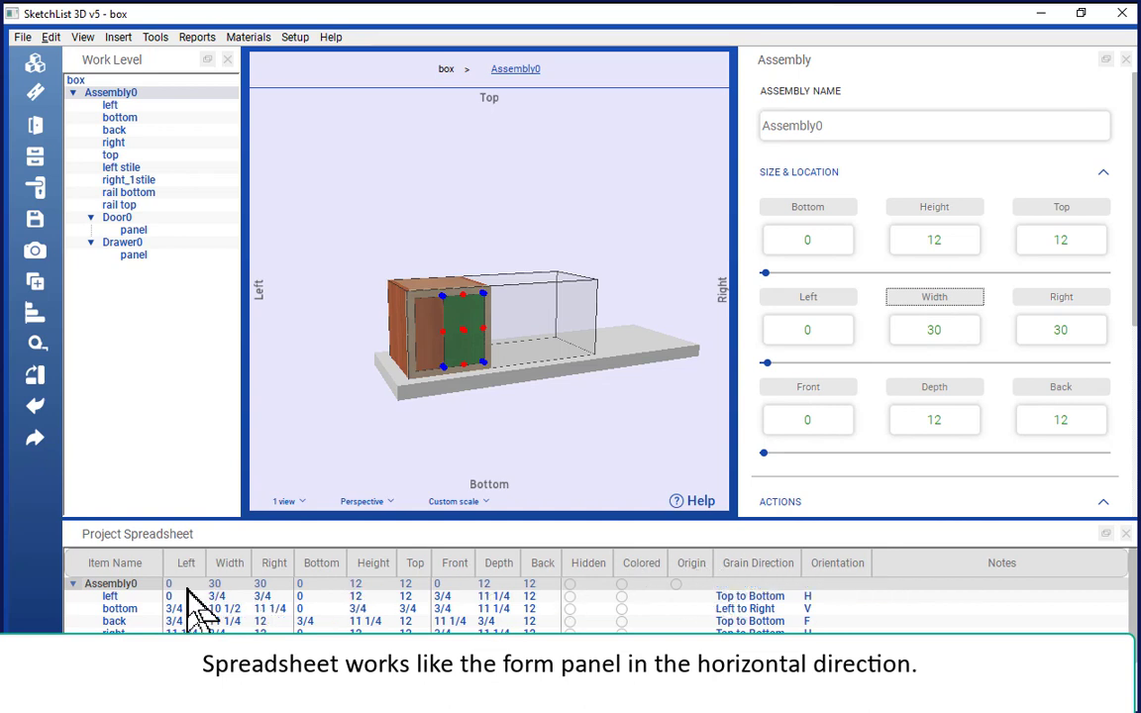
Load Assembly0's left board into the size form from the Project Spreadsheet.
{"action": "left_click", "coordinate": [110, 596]}
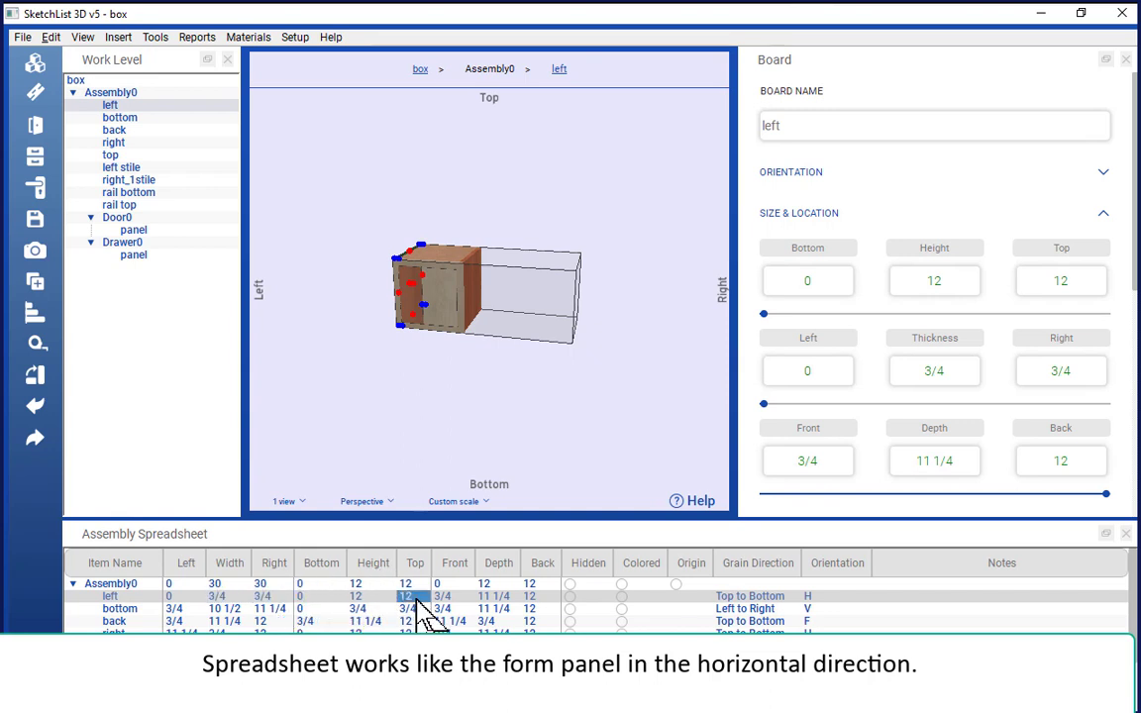
{"action": "mouse_move", "coordinate": [375, 608]}
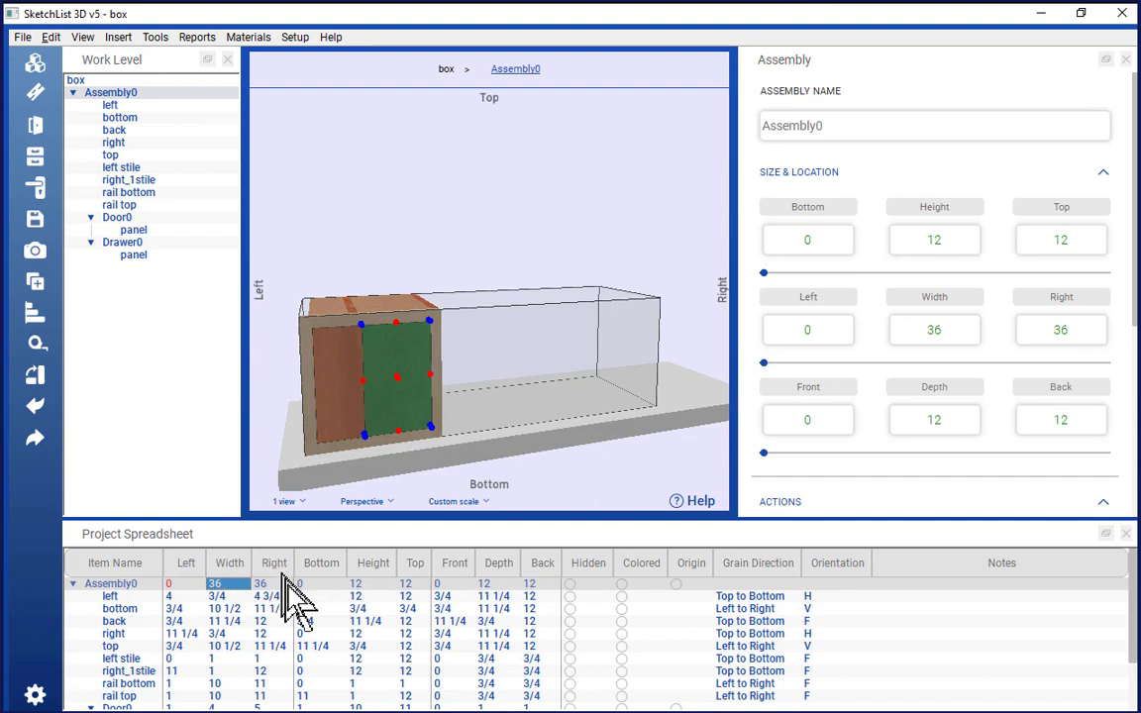
Apply Left 4 with Width 36 in the Assembly0 spreadsheet row so Right reads 40.
{"action": "left_click", "coordinate": [274, 584]}
{"action": "type", "text": "40"}
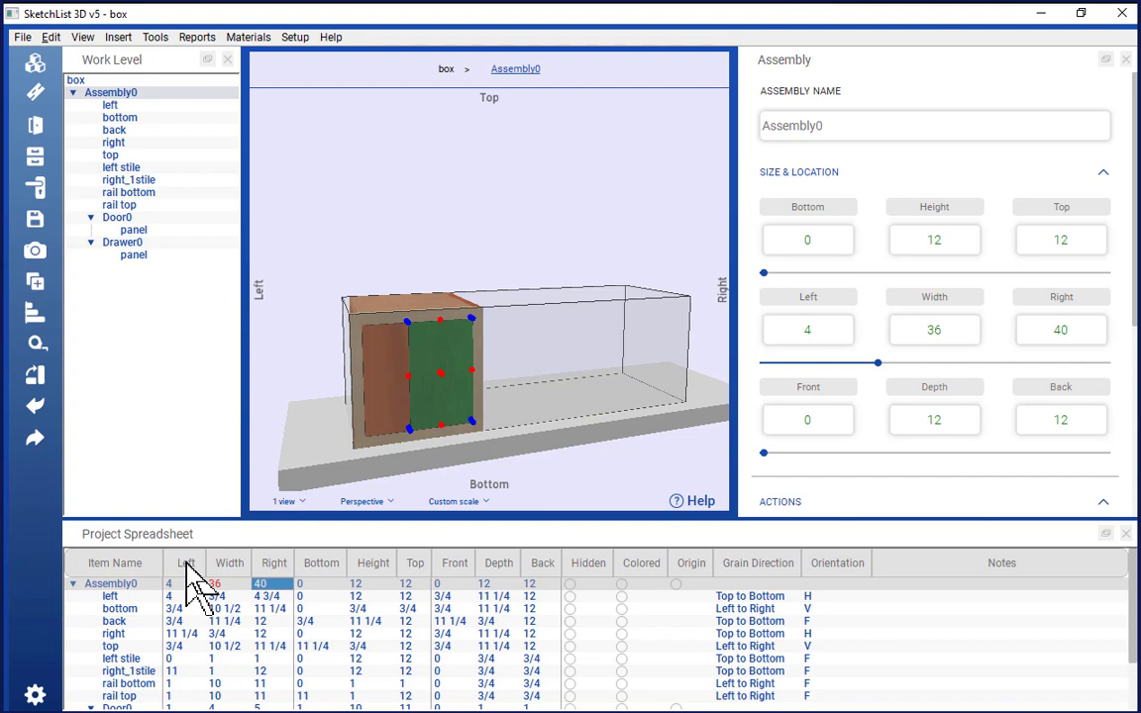
{"action": "mouse_move", "coordinate": [342, 659]}
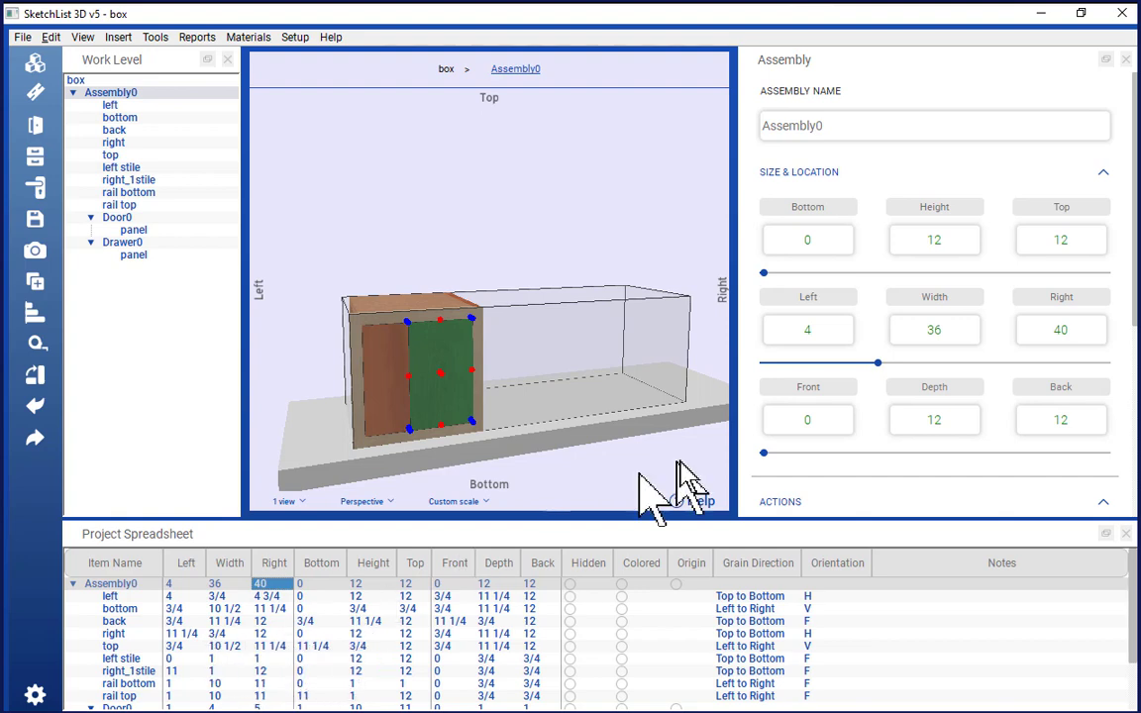
{"action": "mouse_move", "coordinate": [258, 619]}
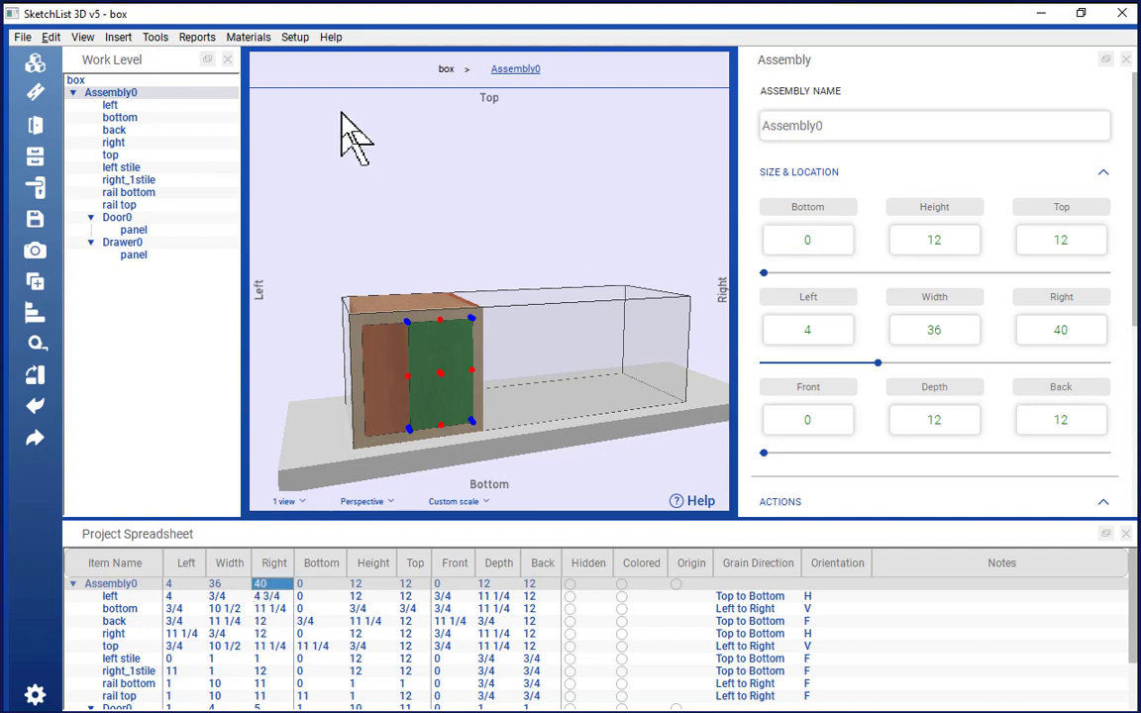
{"action": "mouse_move", "coordinate": [349, 510]}
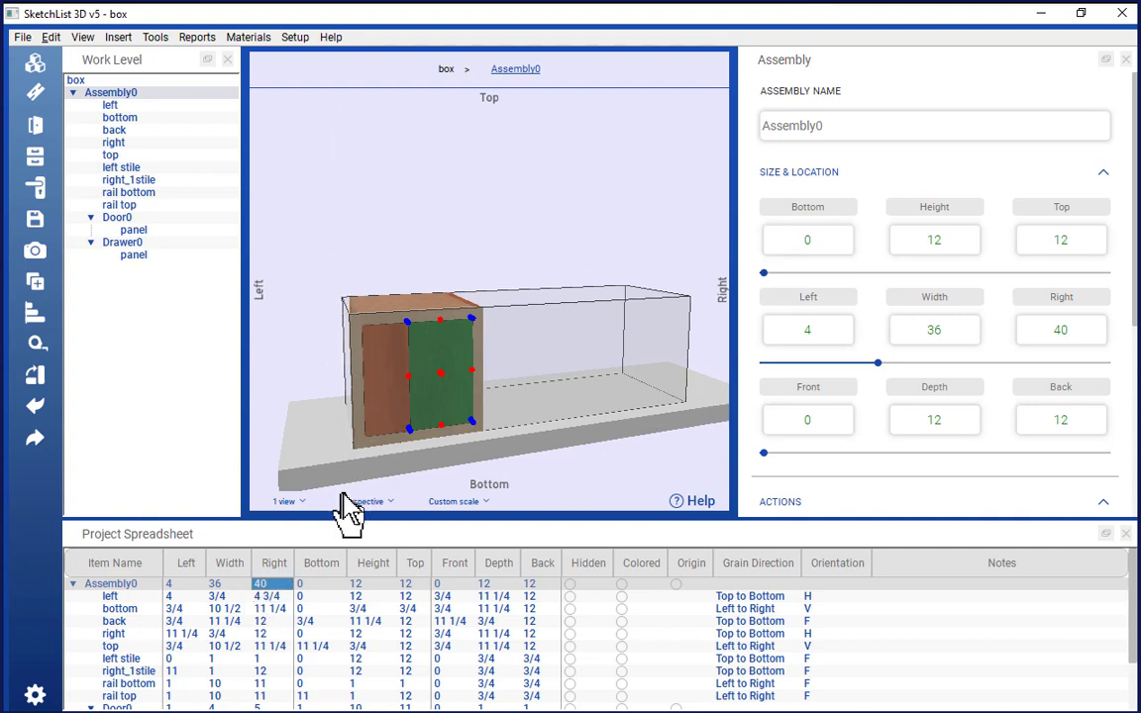
{"action": "mouse_move", "coordinate": [272, 620]}
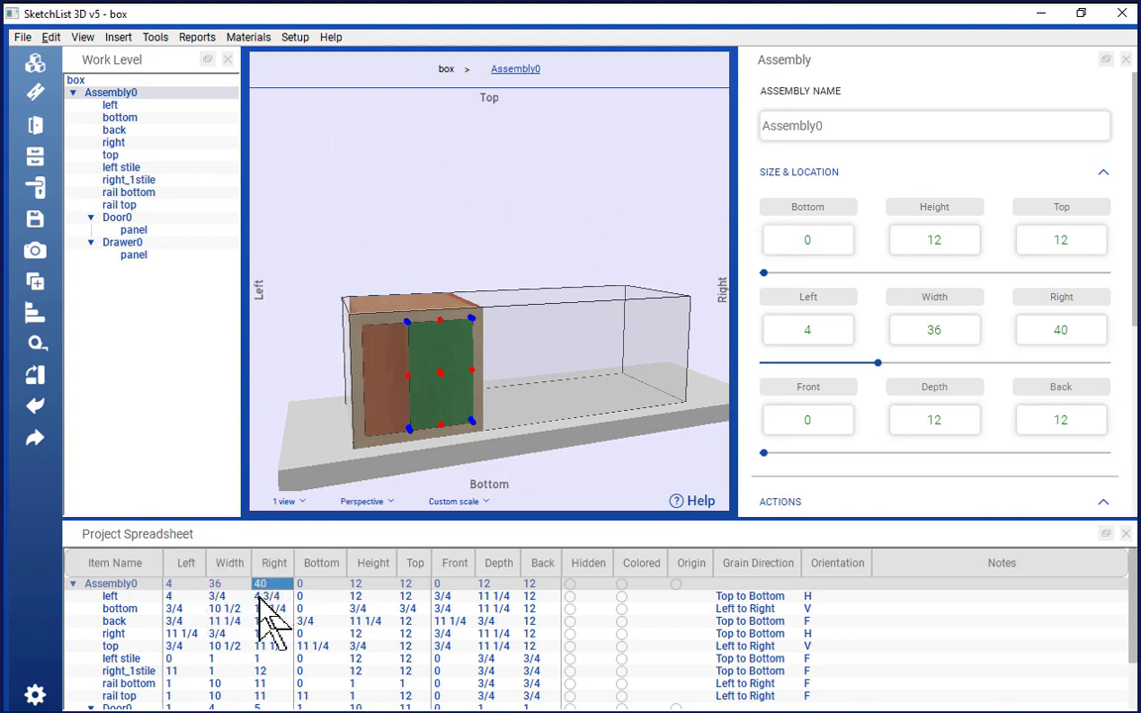